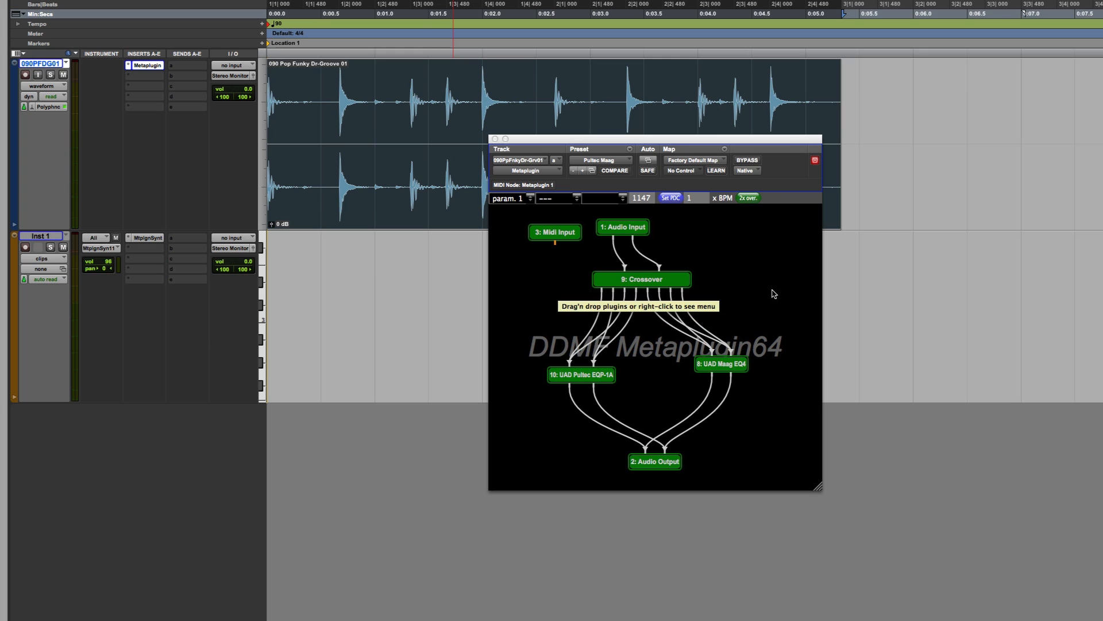
mouse_move(784, 351)
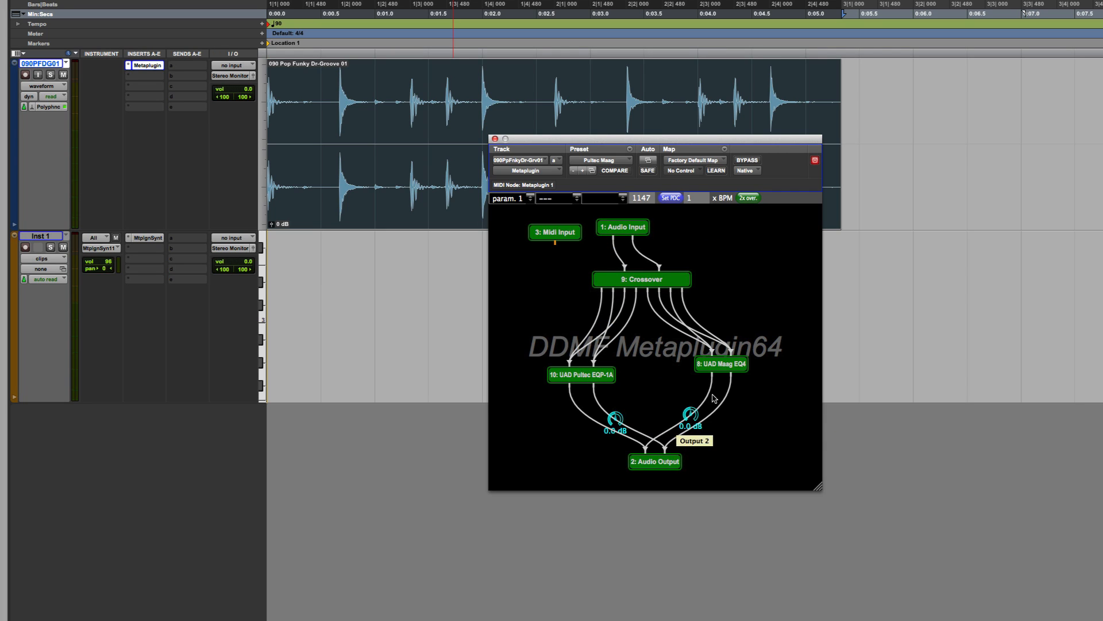
mouse_move(706, 275)
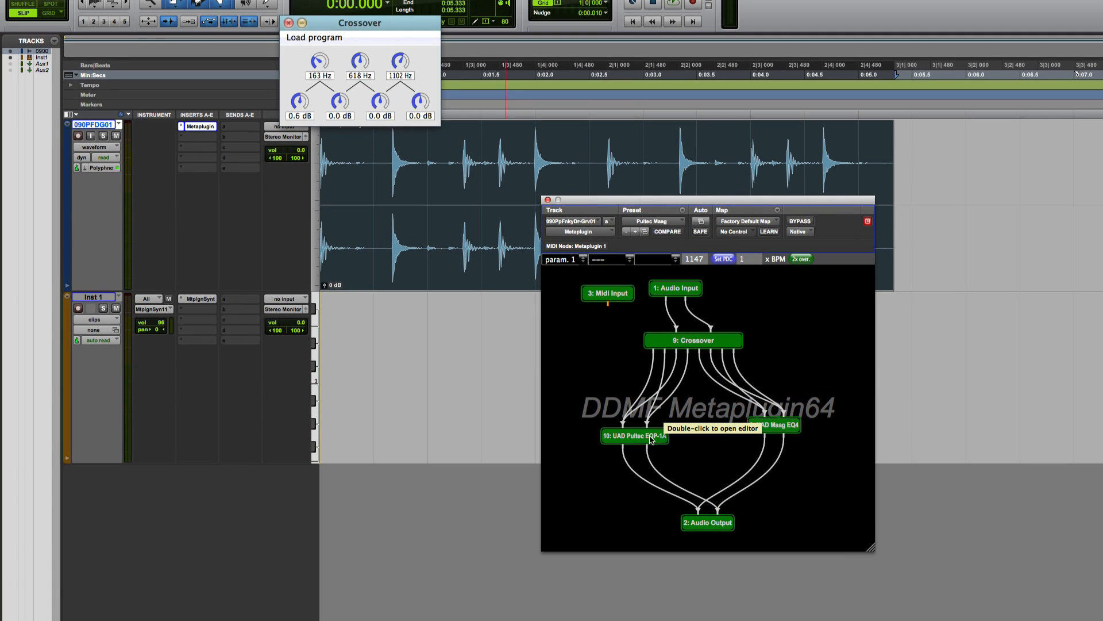
double_click(633, 436)
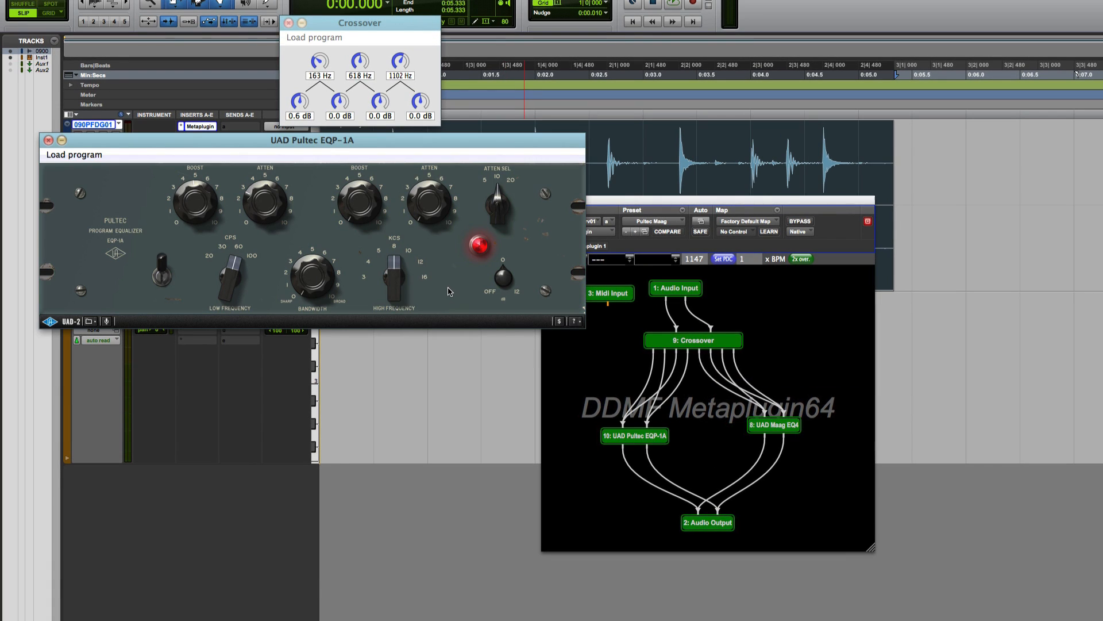
mouse_move(643, 344)
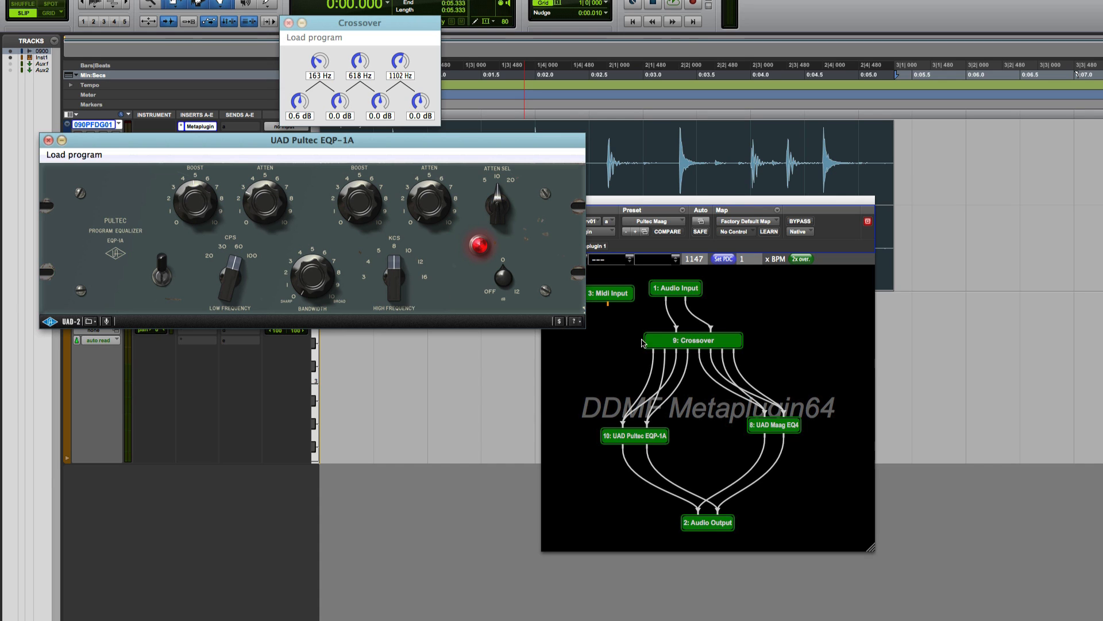
double_click(774, 425)
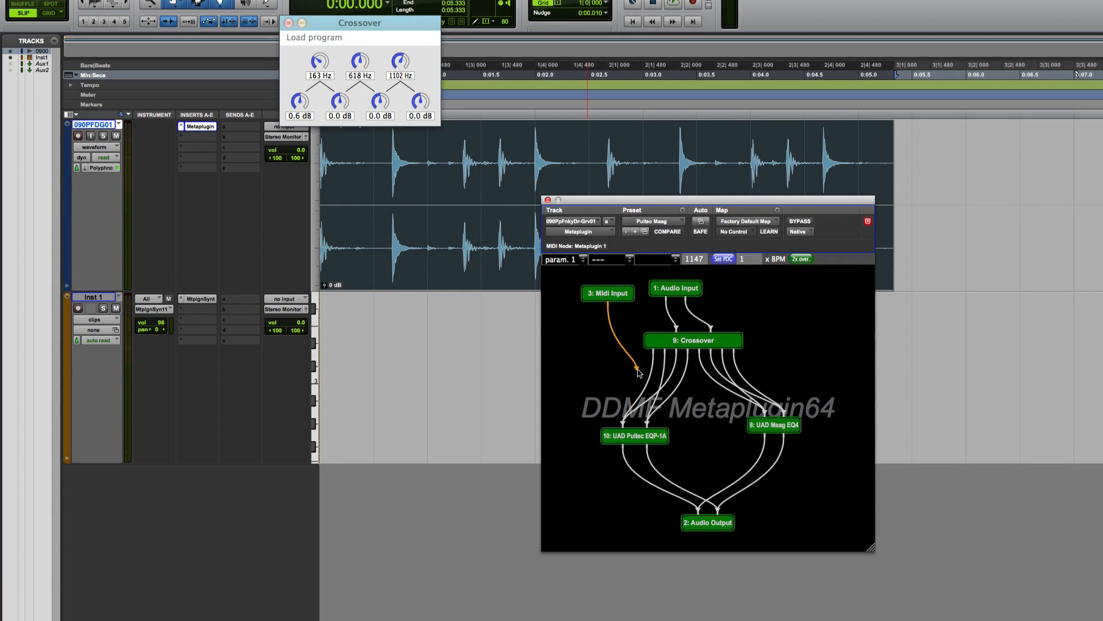
mouse_move(636, 373)
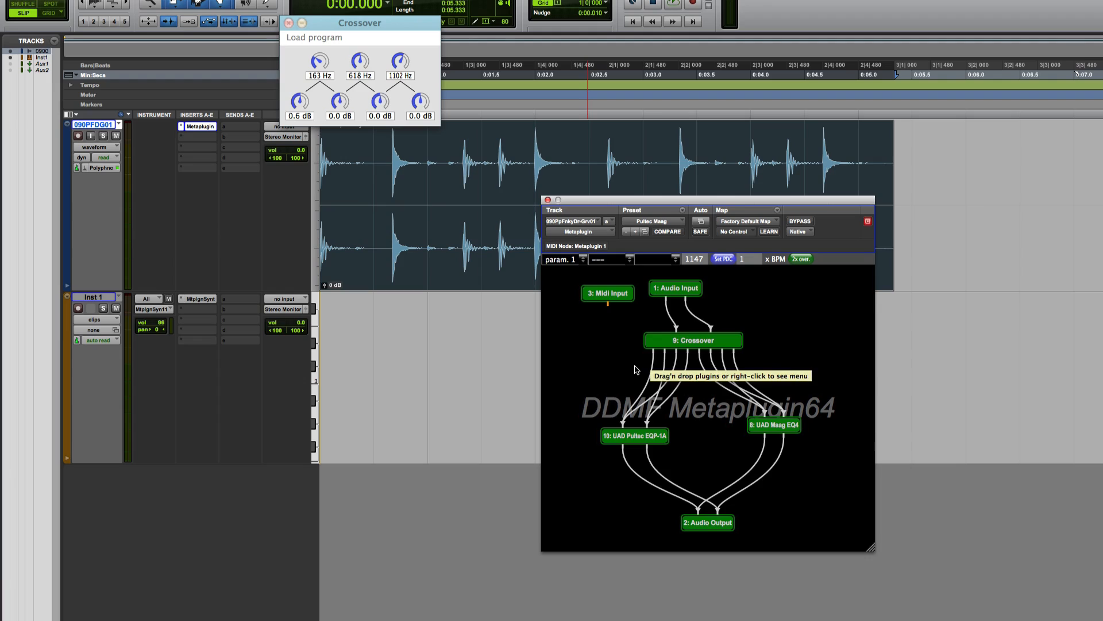
mouse_move(611, 360)
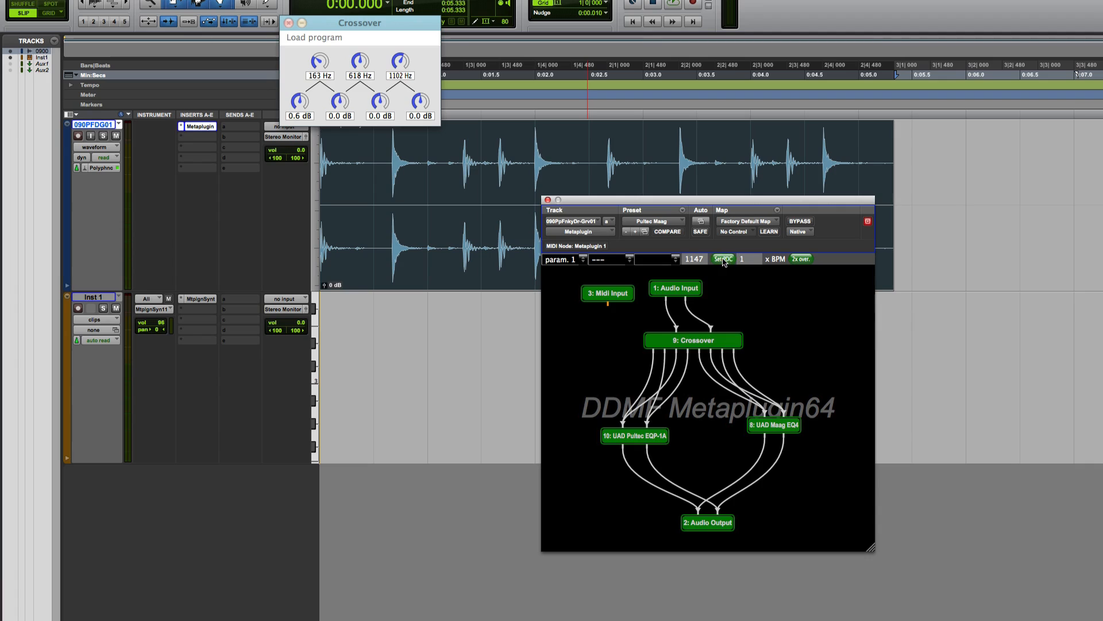
mouse_move(755, 308)
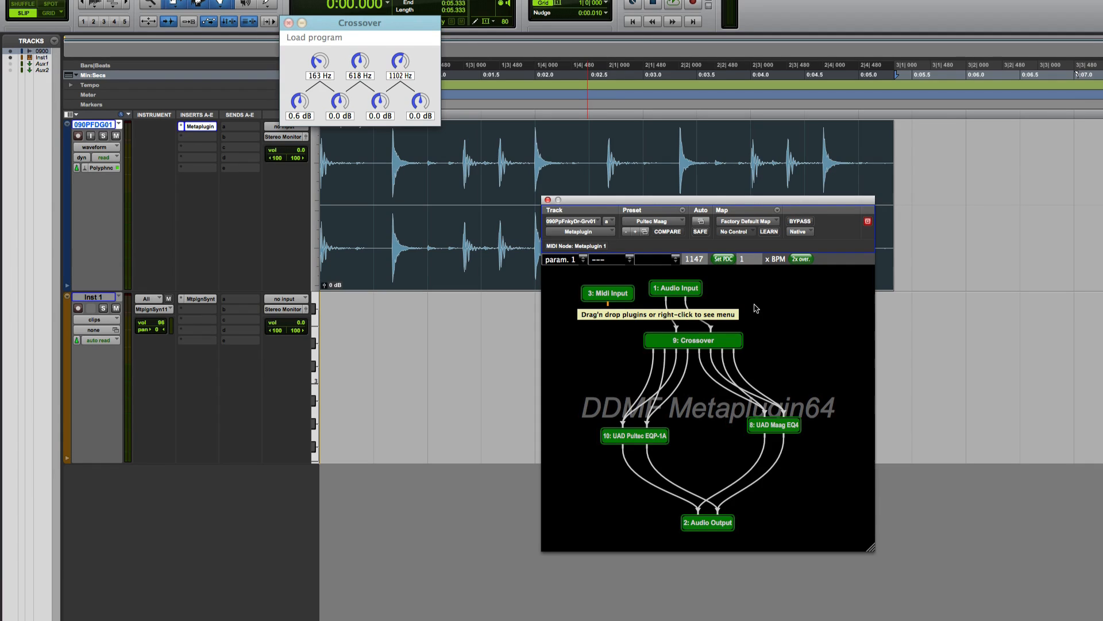
mouse_move(730, 274)
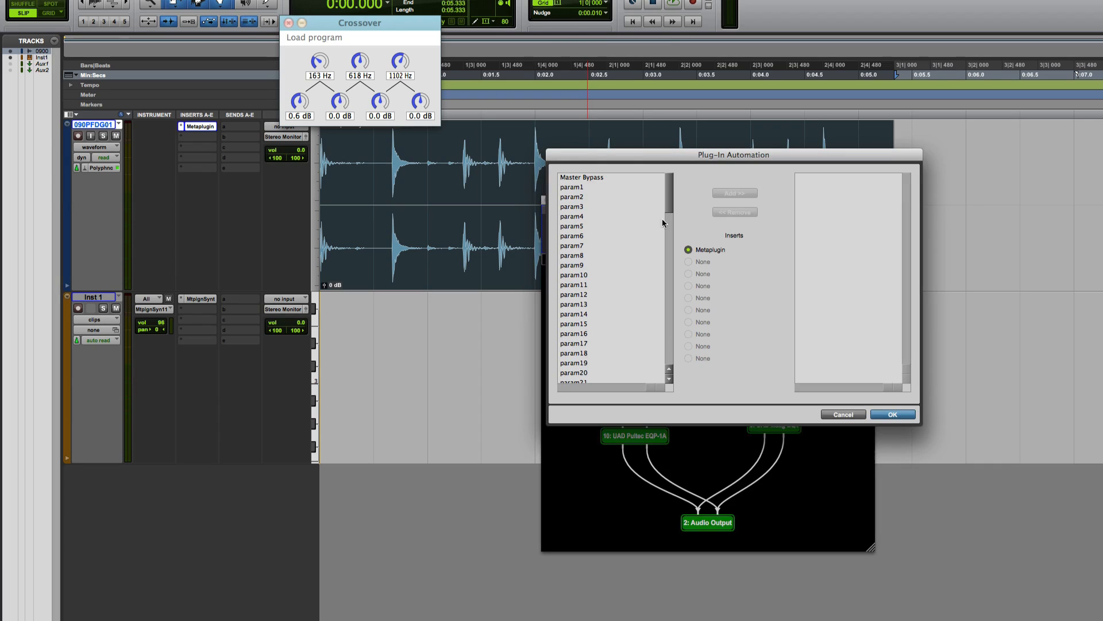
mouse_move(615, 356)
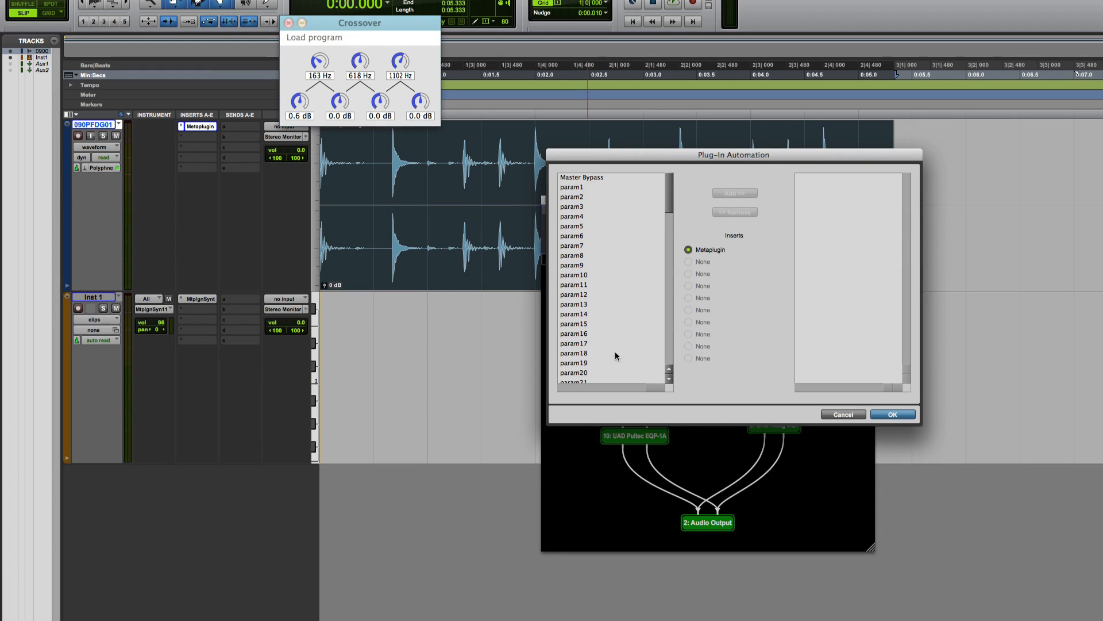
mouse_move(577, 316)
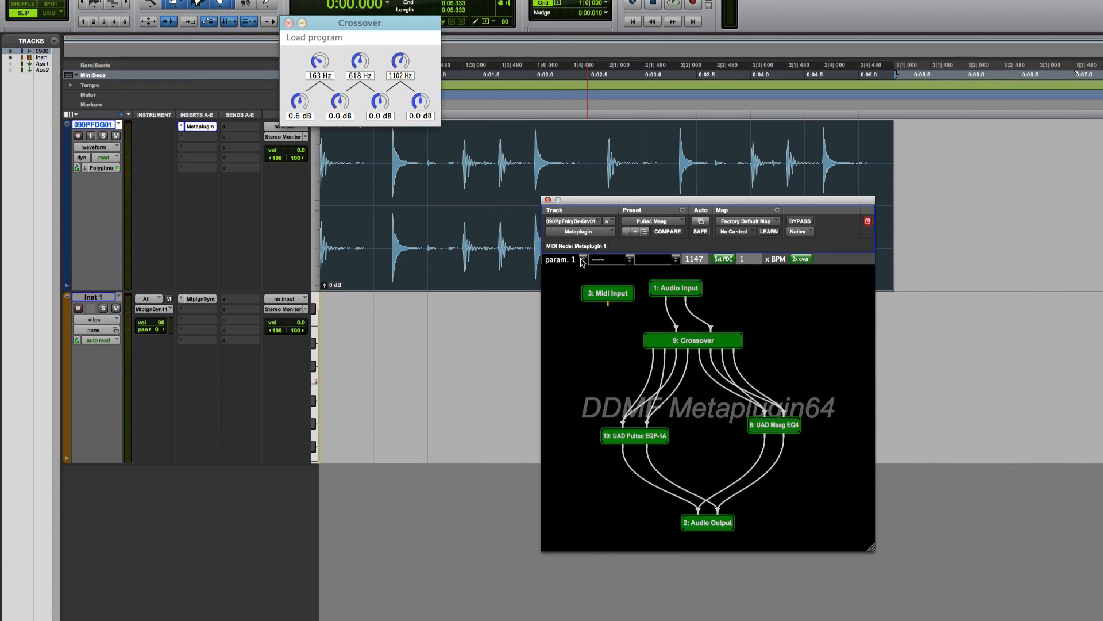
- Assign param 1 to Maag EQ4 Air Gain and point param 2 at the Pultec EQP-1A node
click(583, 260)
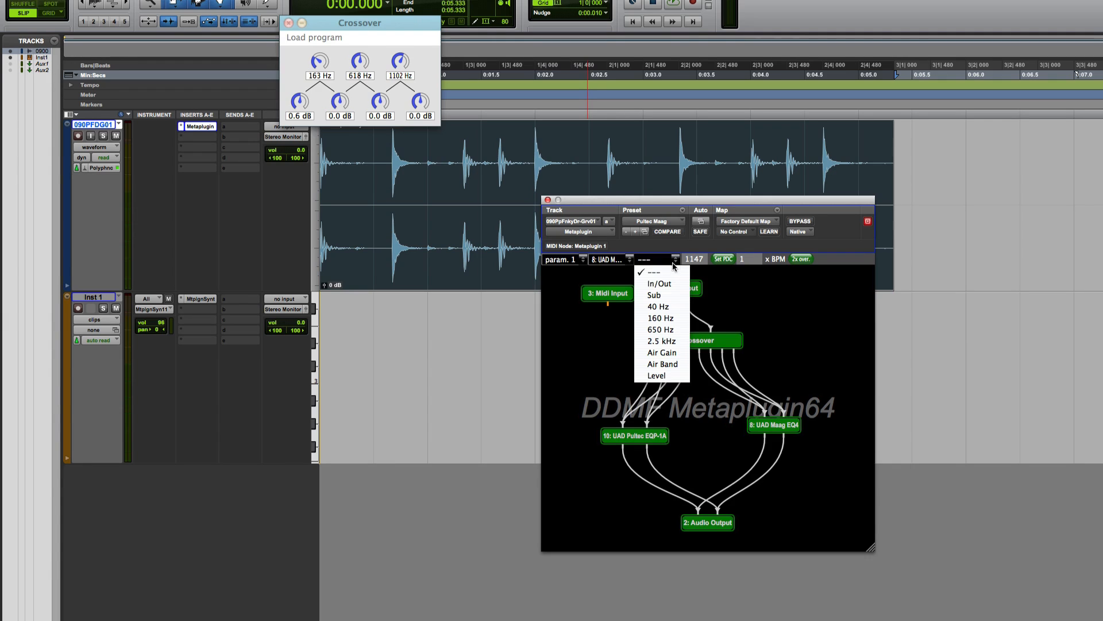
click(661, 351)
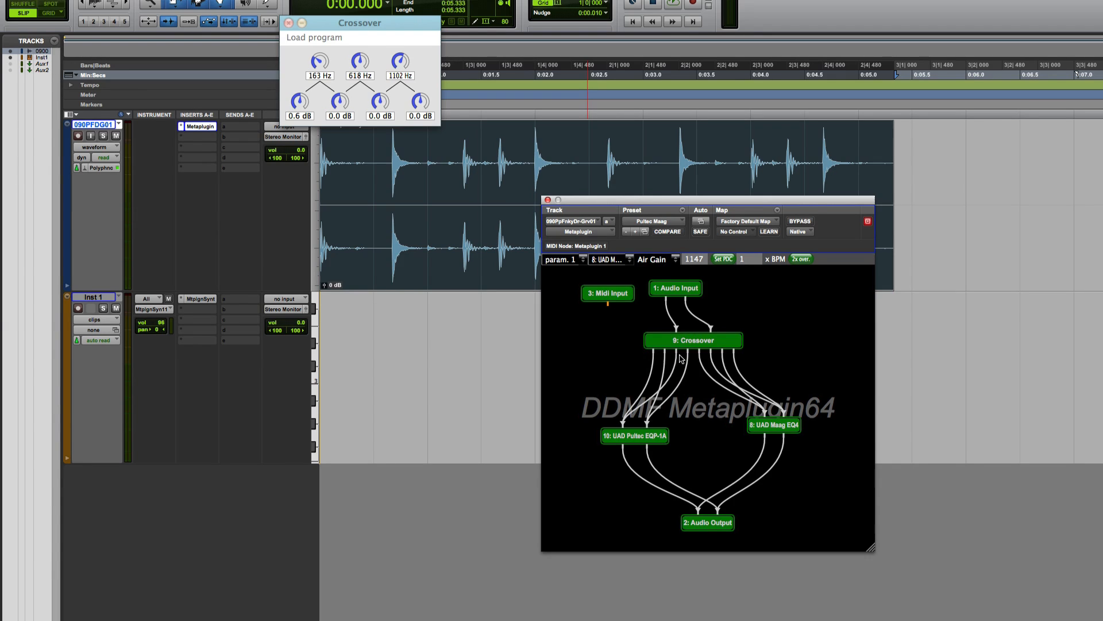
click(561, 259)
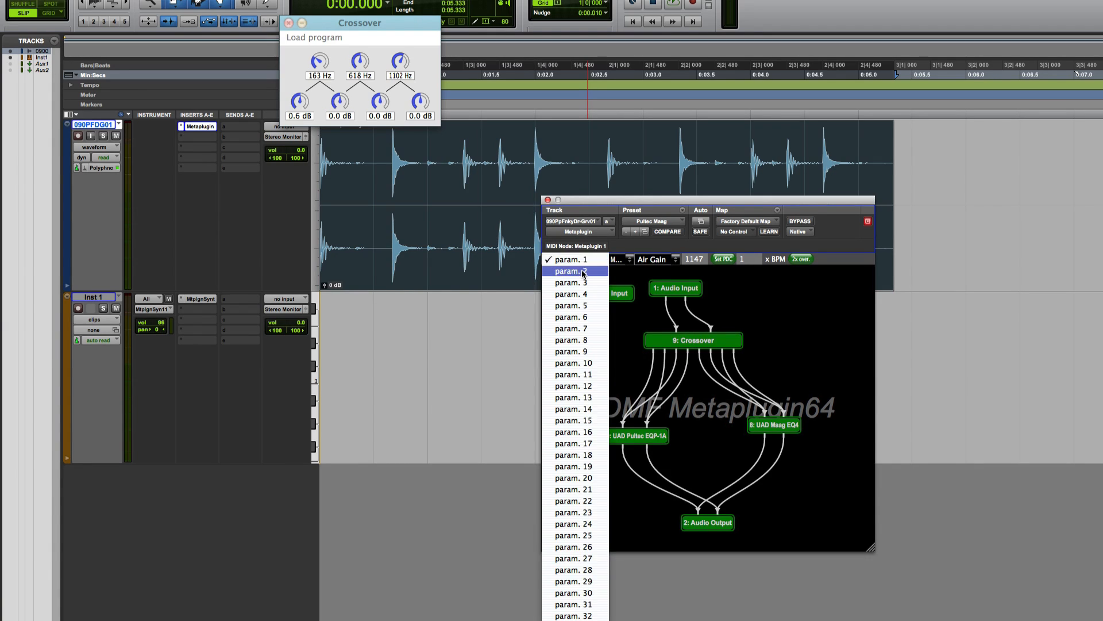
click(573, 270)
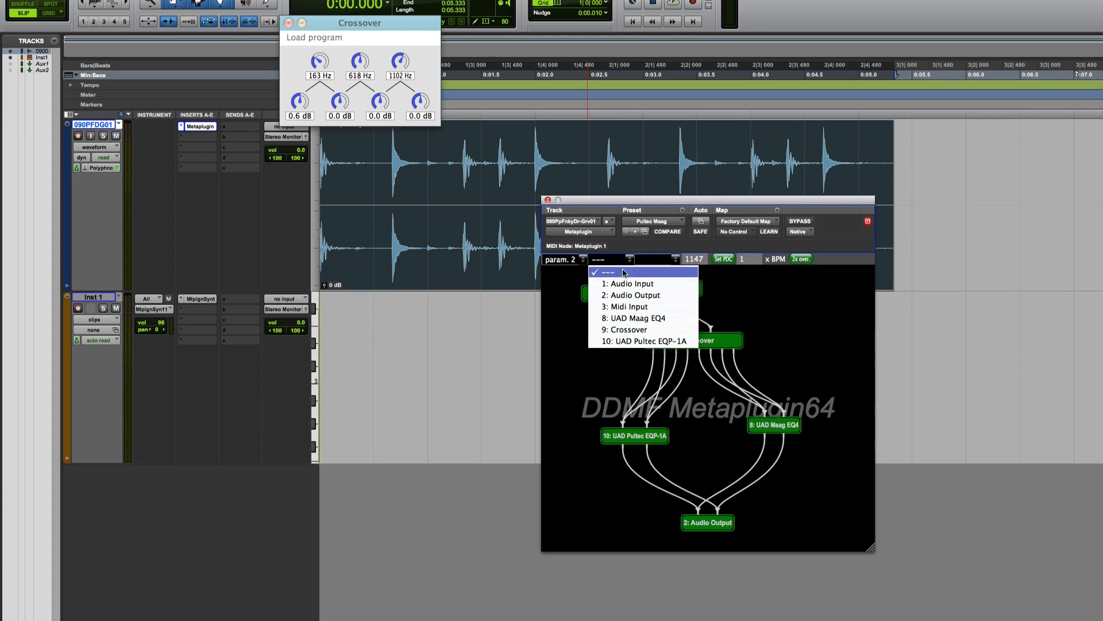
click(644, 341)
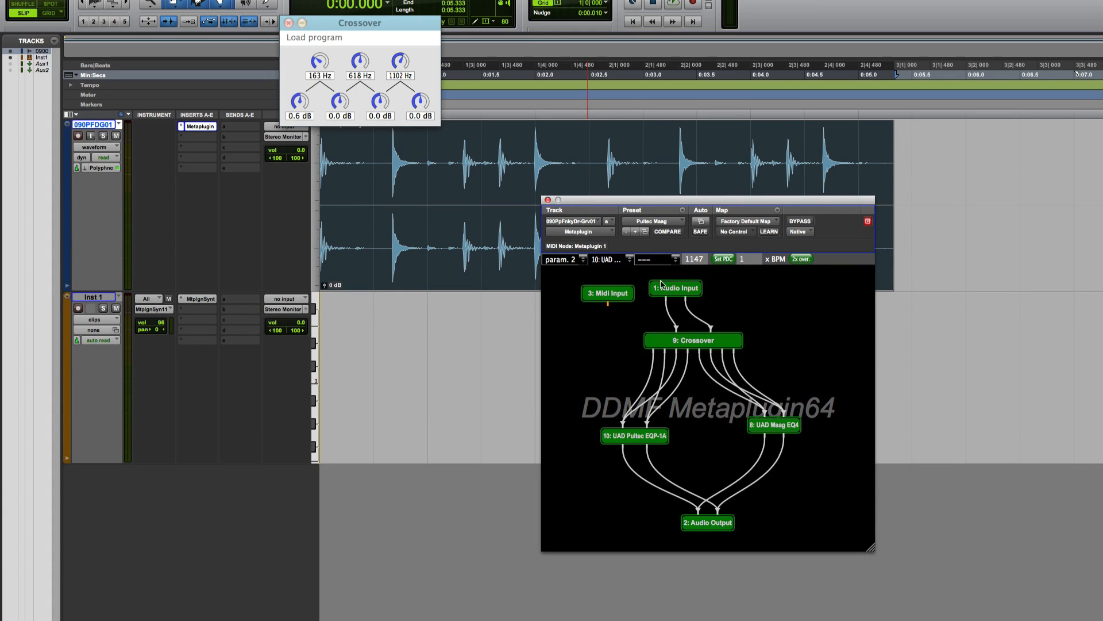
click(656, 258)
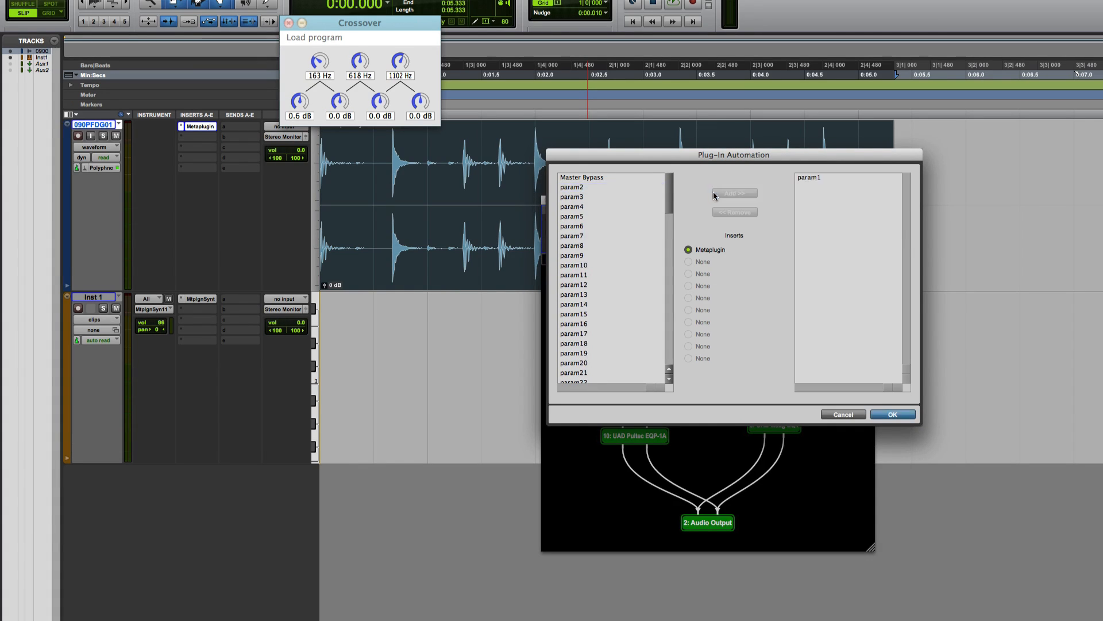
- Add the parameter to the Plug-In Automation enabled list and confirm with OK
click(581, 176)
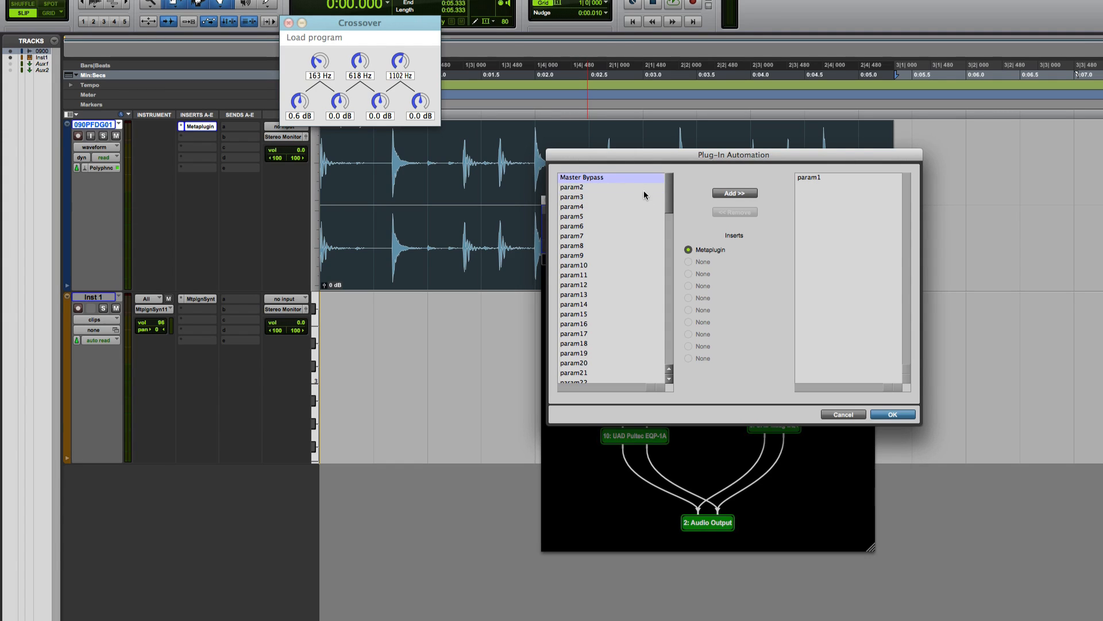
click(893, 413)
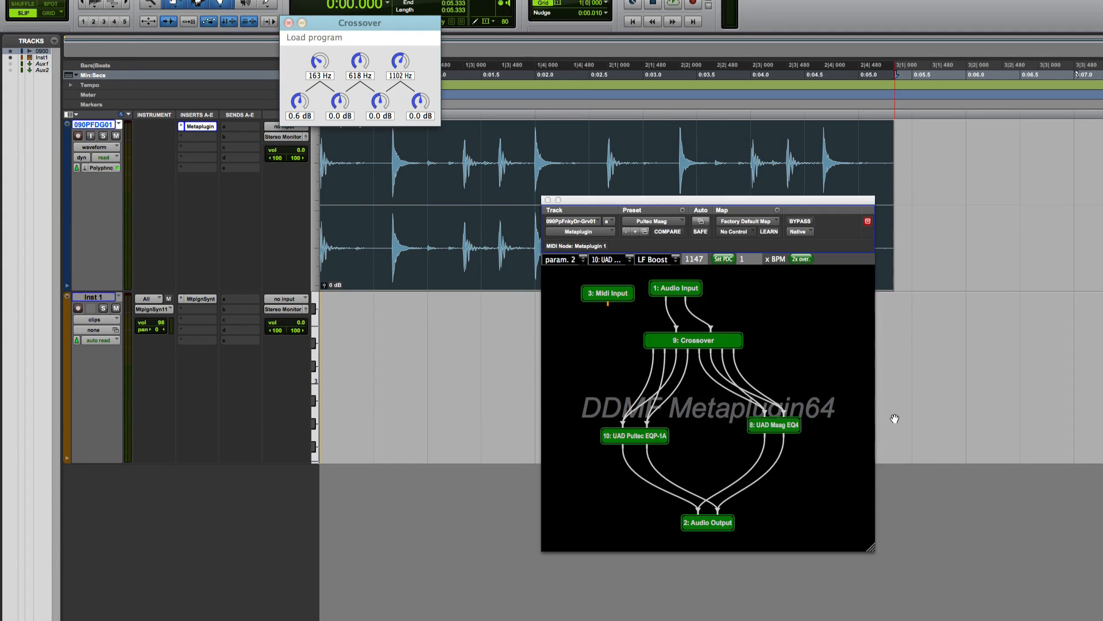
click(101, 297)
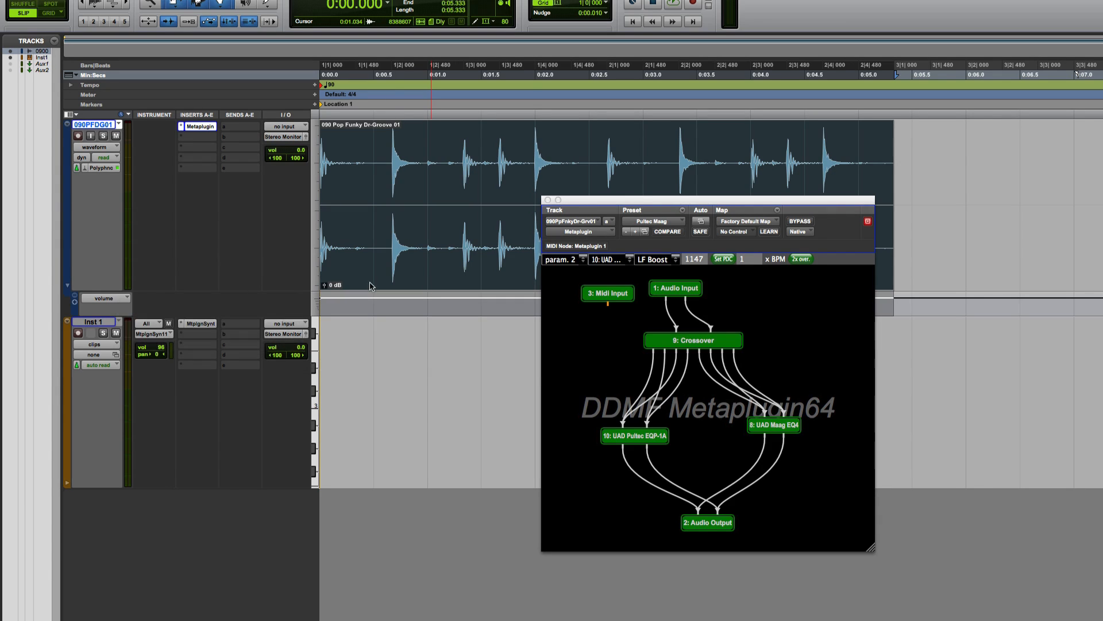
- Check the host parameter slot list unchanged and close the Metaplugin graph window
click(560, 259)
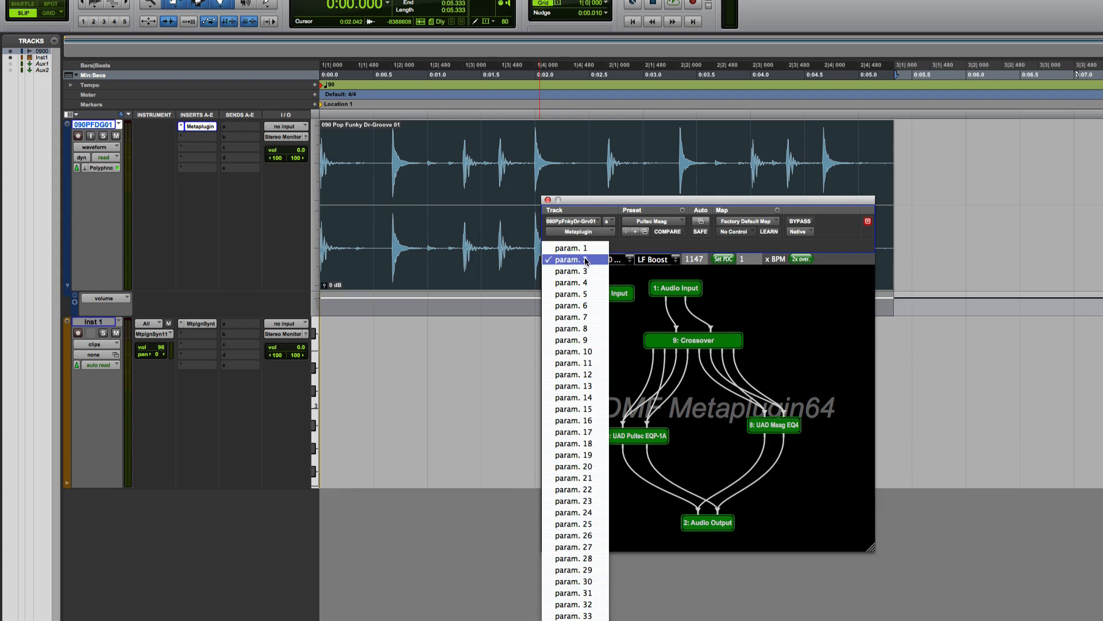
click(567, 259)
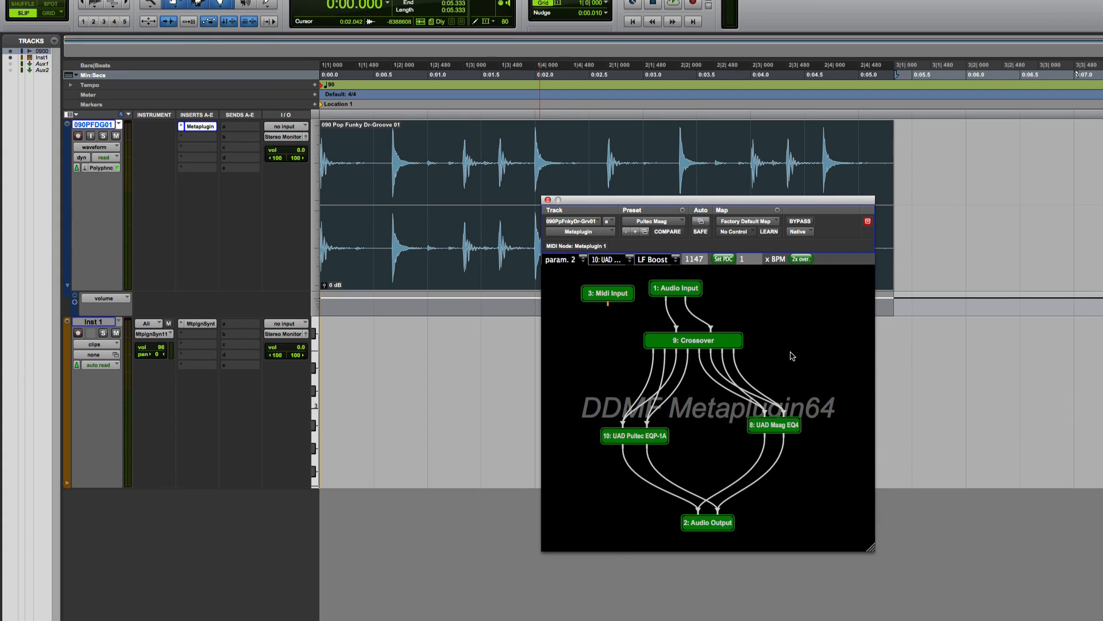
mouse_move(818, 321)
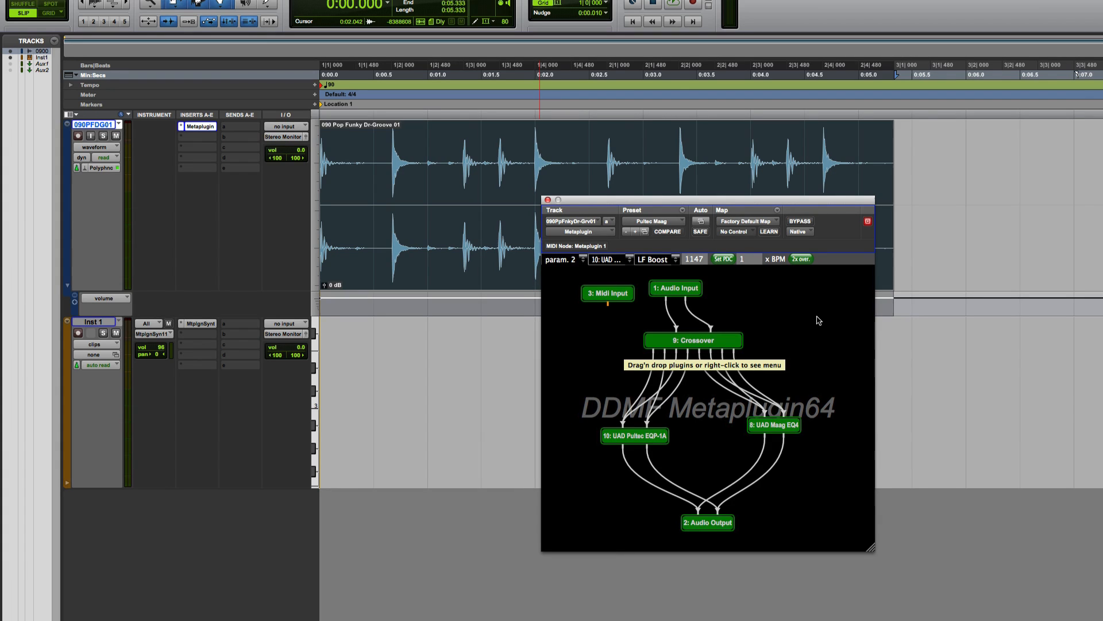
click(548, 199)
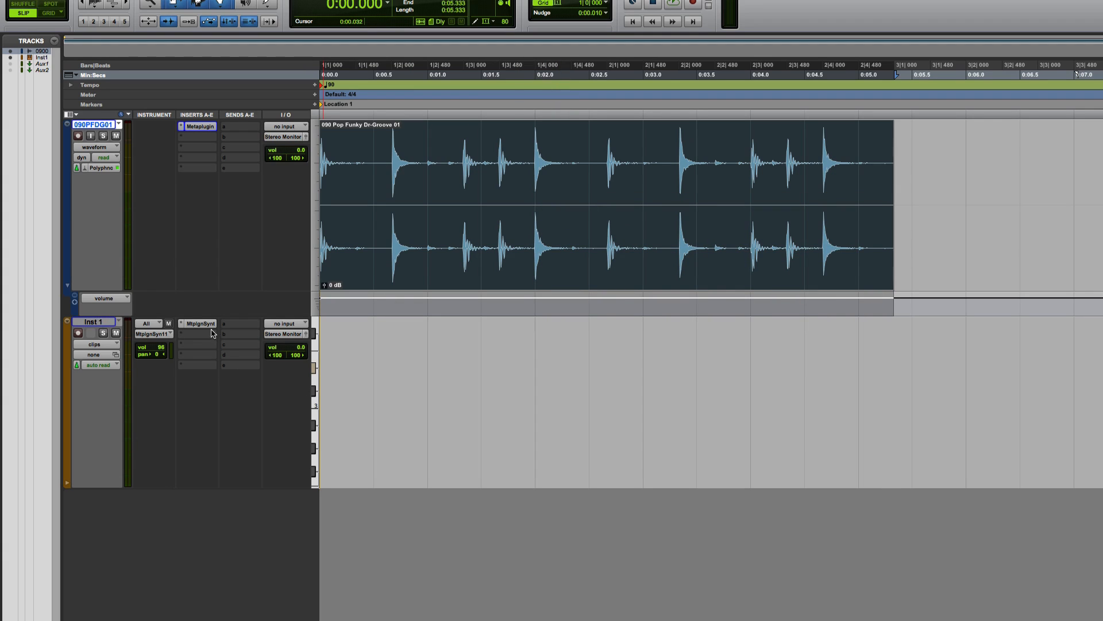
- Bring up the empty MetapluginSynth graph from the Inst 1 insert
click(200, 323)
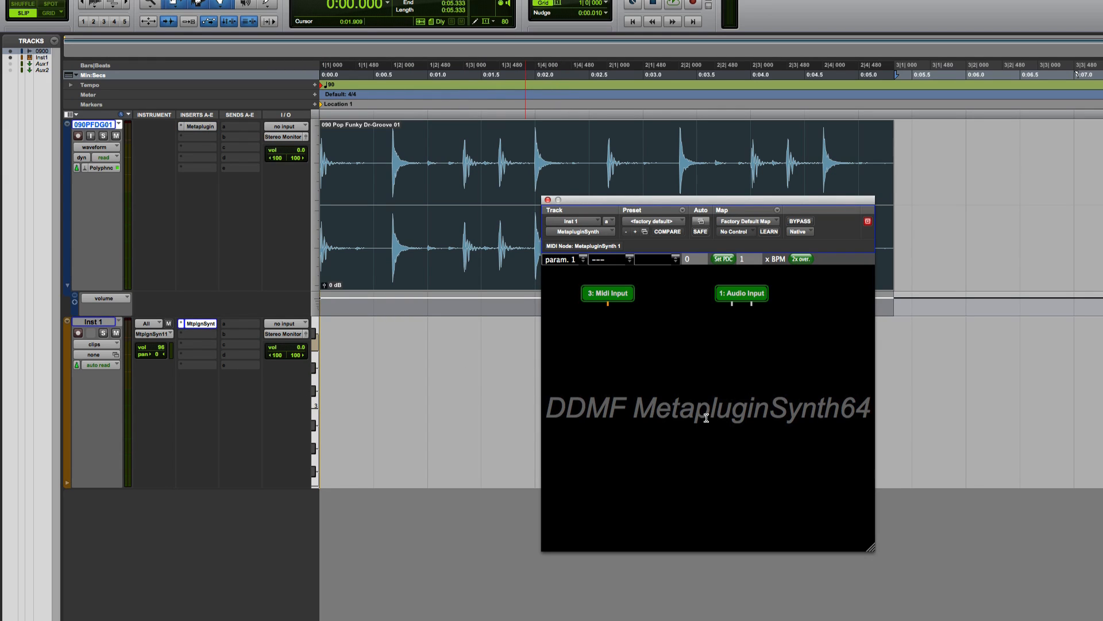
mouse_move(668, 385)
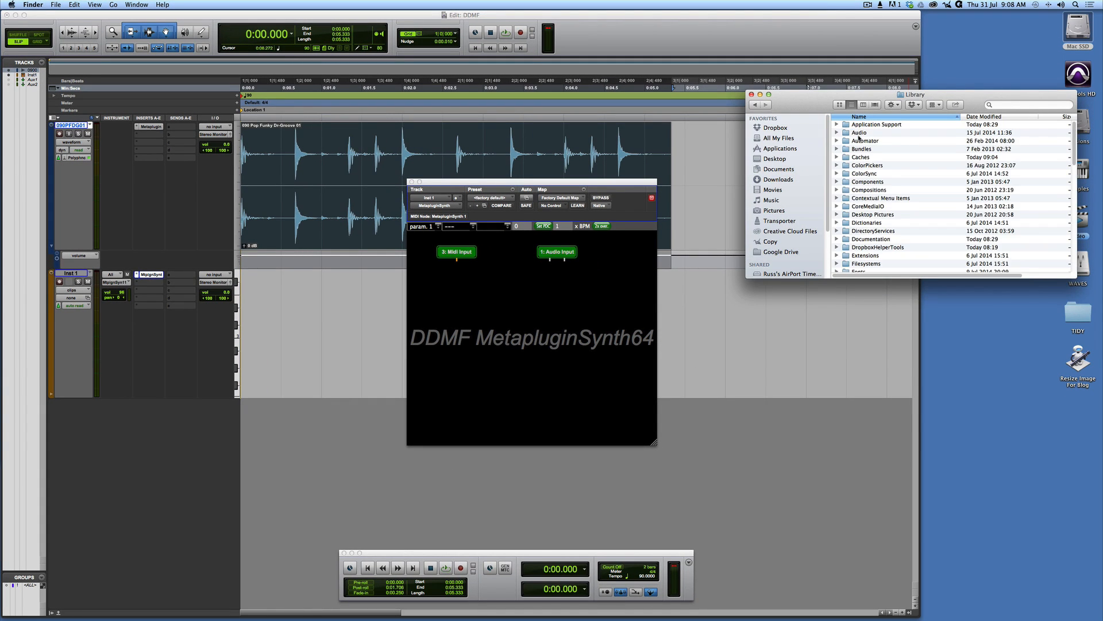
- Navigate Finder into Library's Plug-Ins folder and then the VST folder
double_click(858, 132)
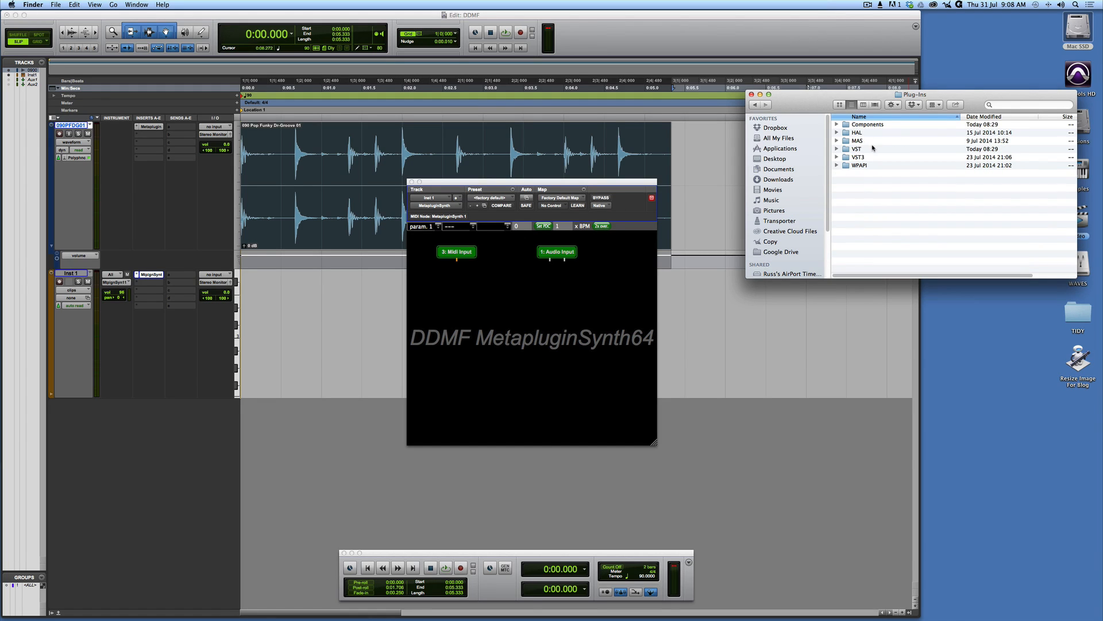
double_click(856, 149)
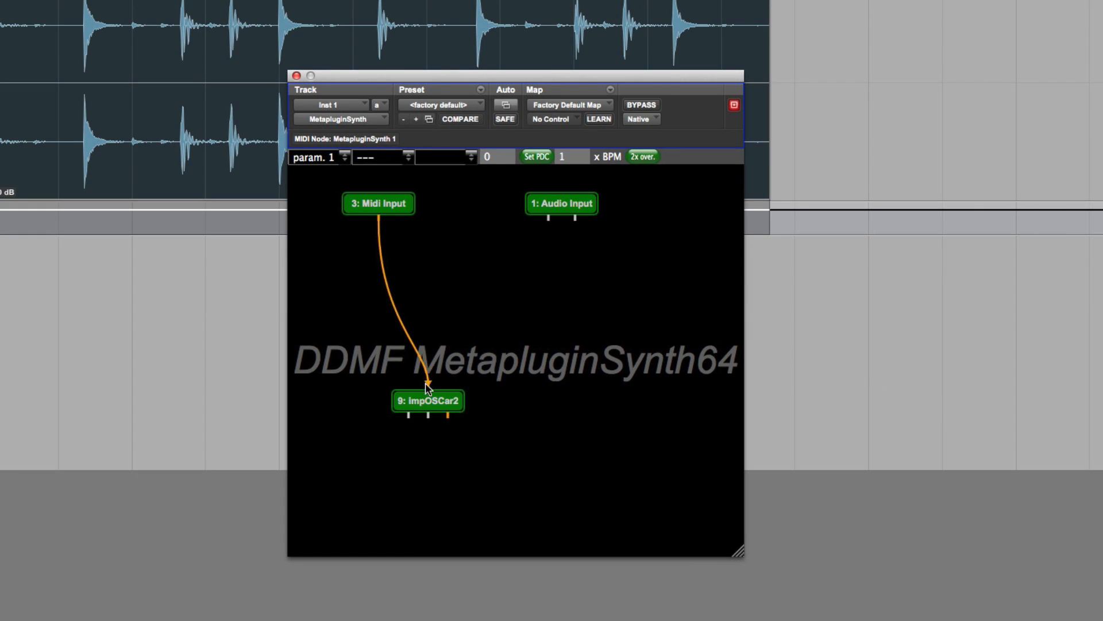
mouse_move(555, 405)
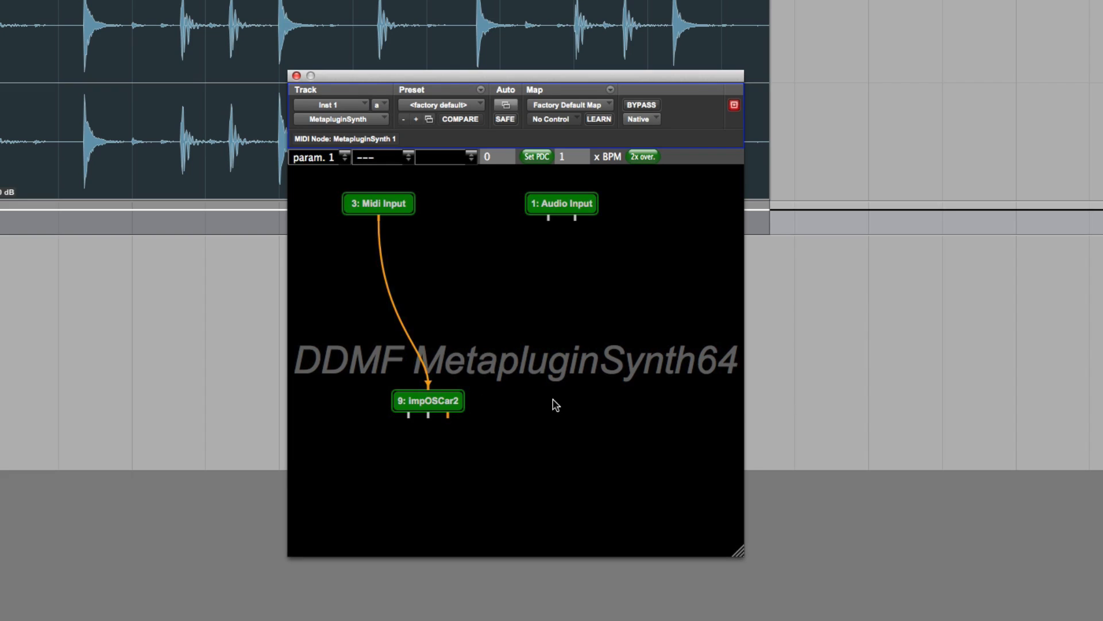
mouse_move(489, 473)
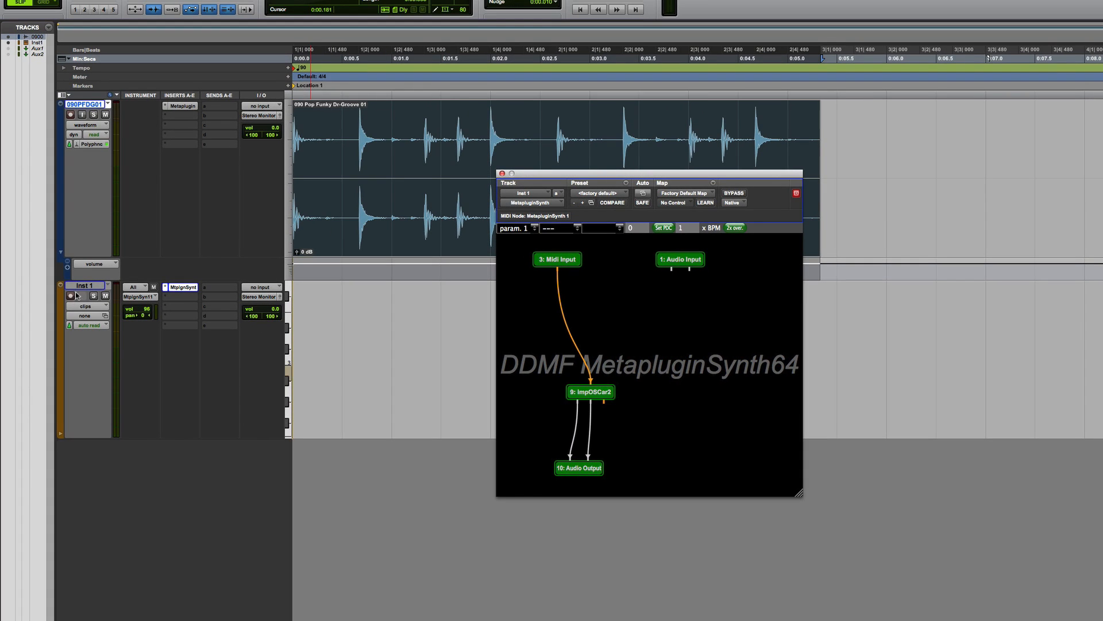
- Wire ImpOSCar2 from the MIDI Input to a new Audio Output node
click(69, 295)
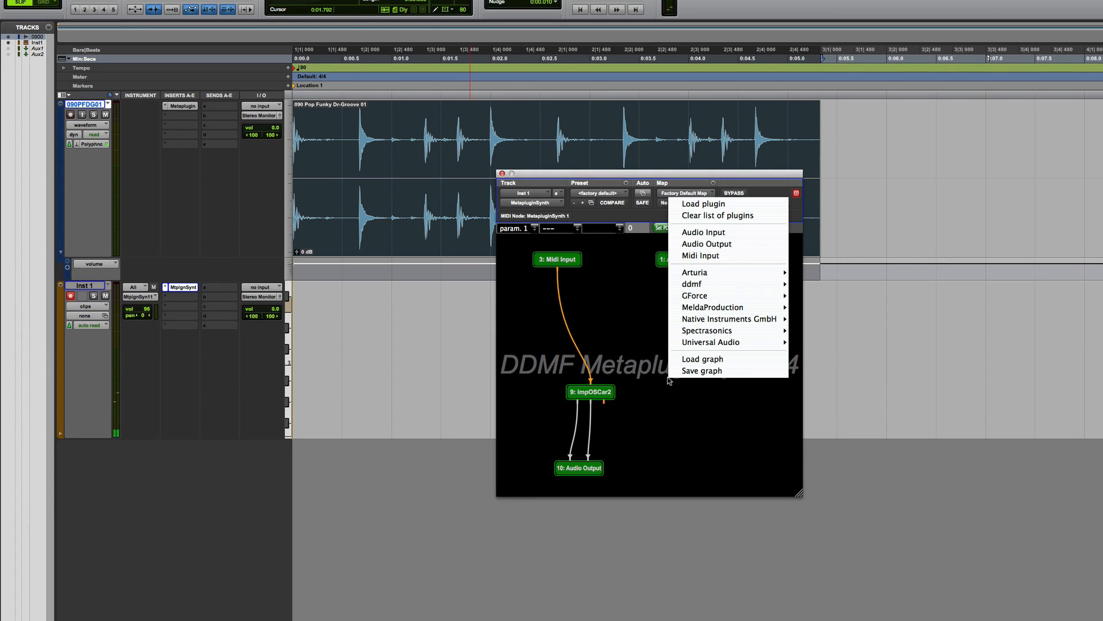
mouse_move(725, 370)
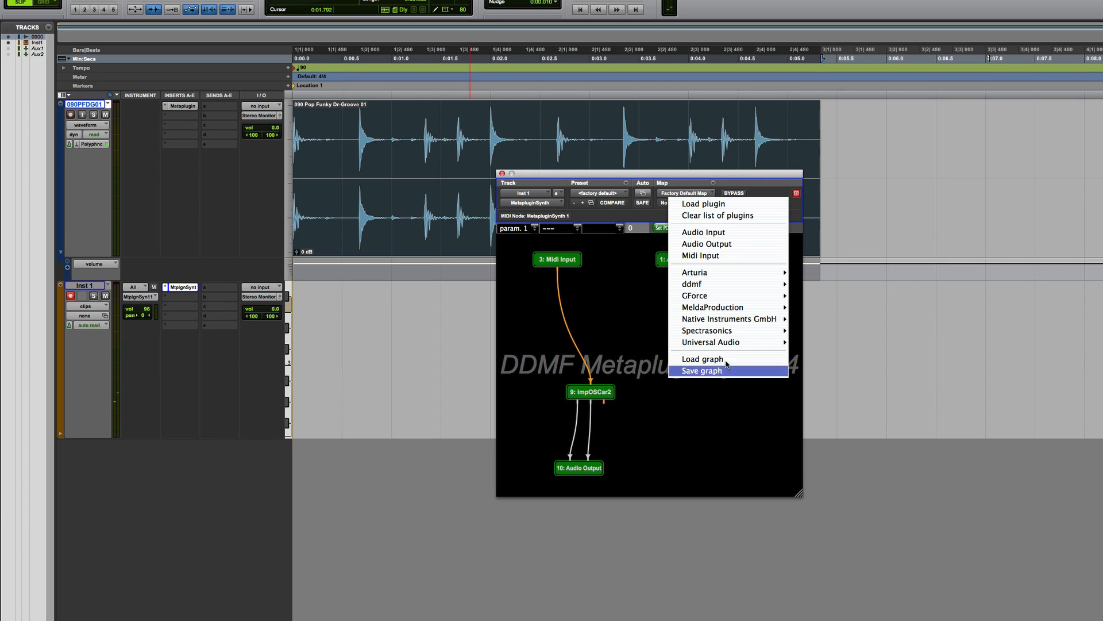
mouse_move(728, 319)
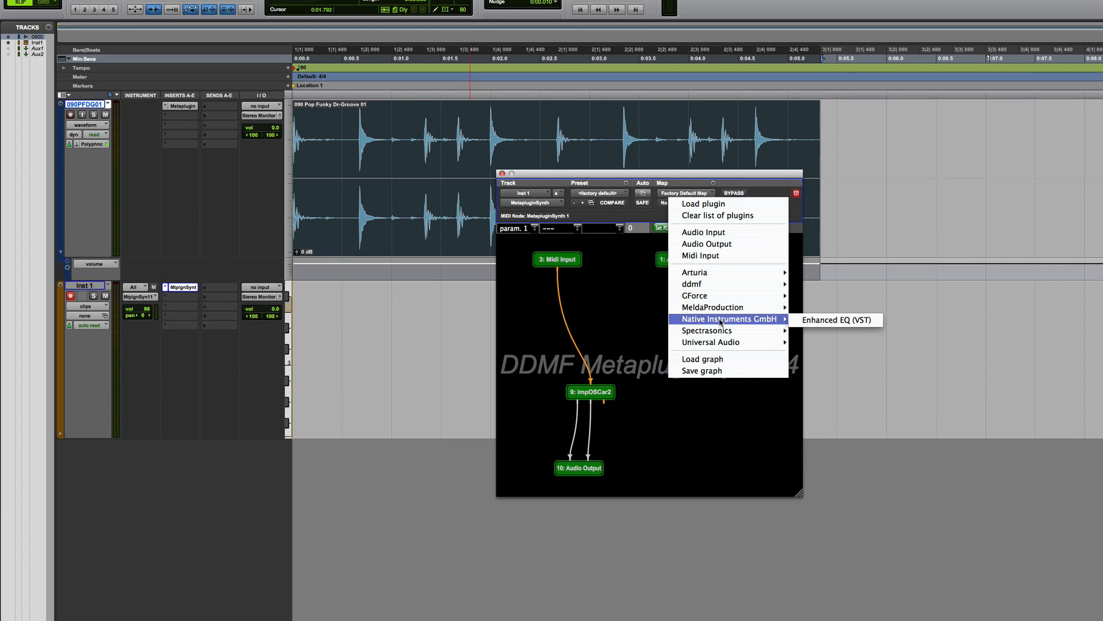
mouse_move(711, 294)
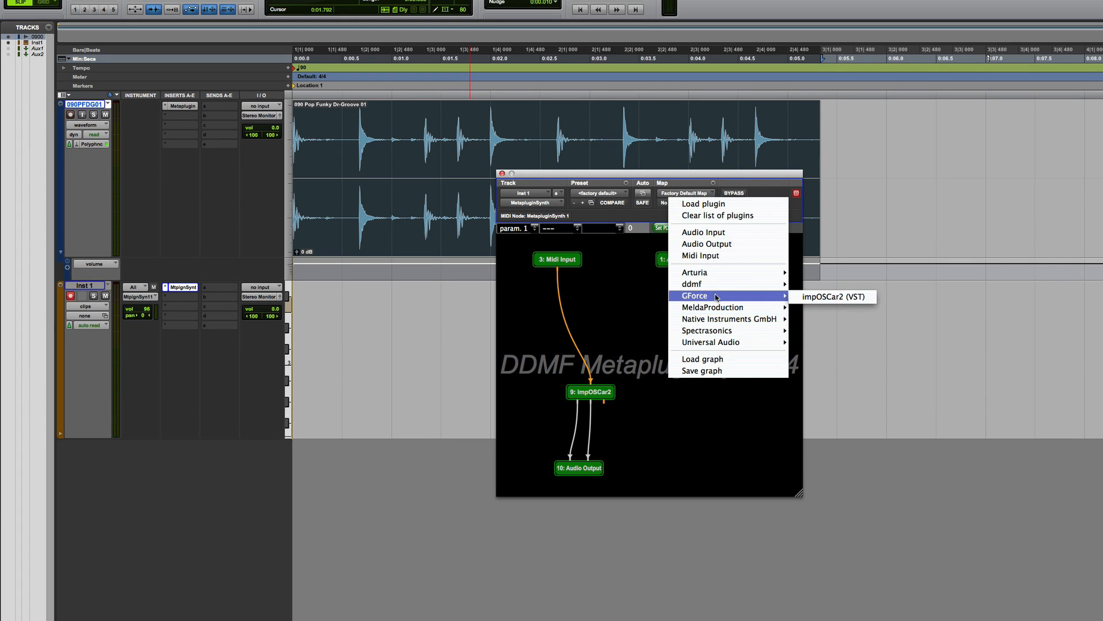
mouse_move(693, 273)
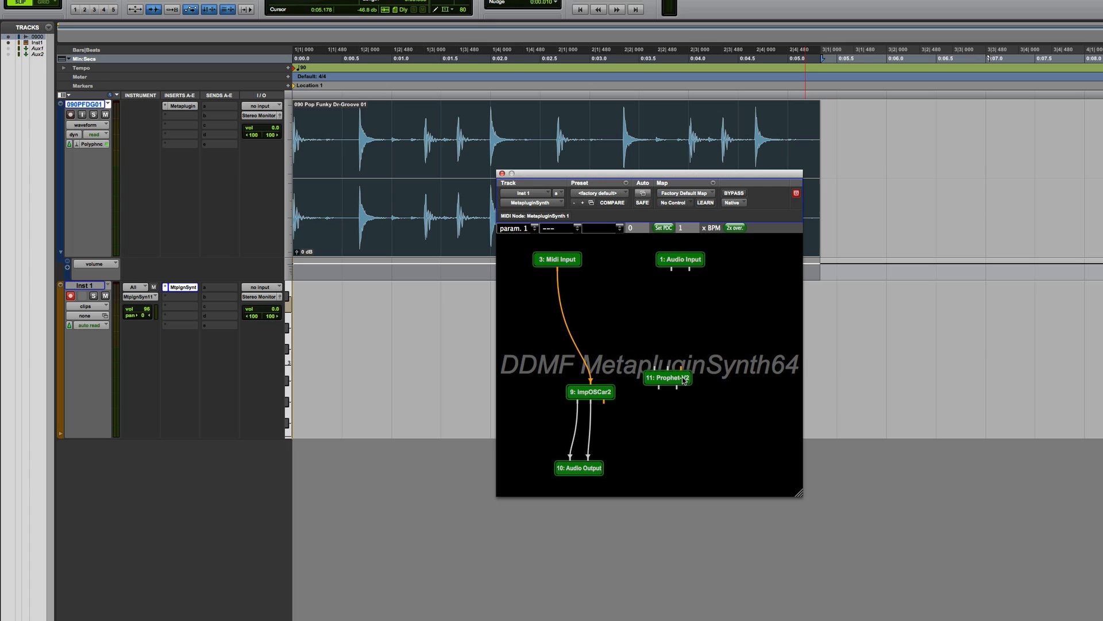
mouse_move(667, 378)
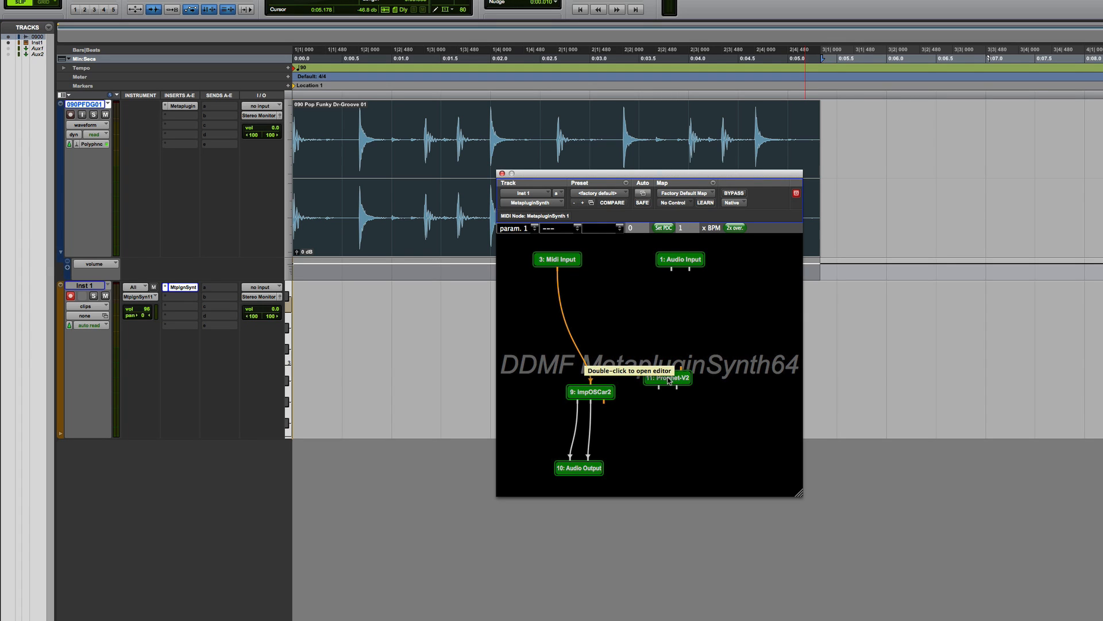
- Show the Prophet-V2 editor past its demo notice with the program bank list open
double_click(668, 378)
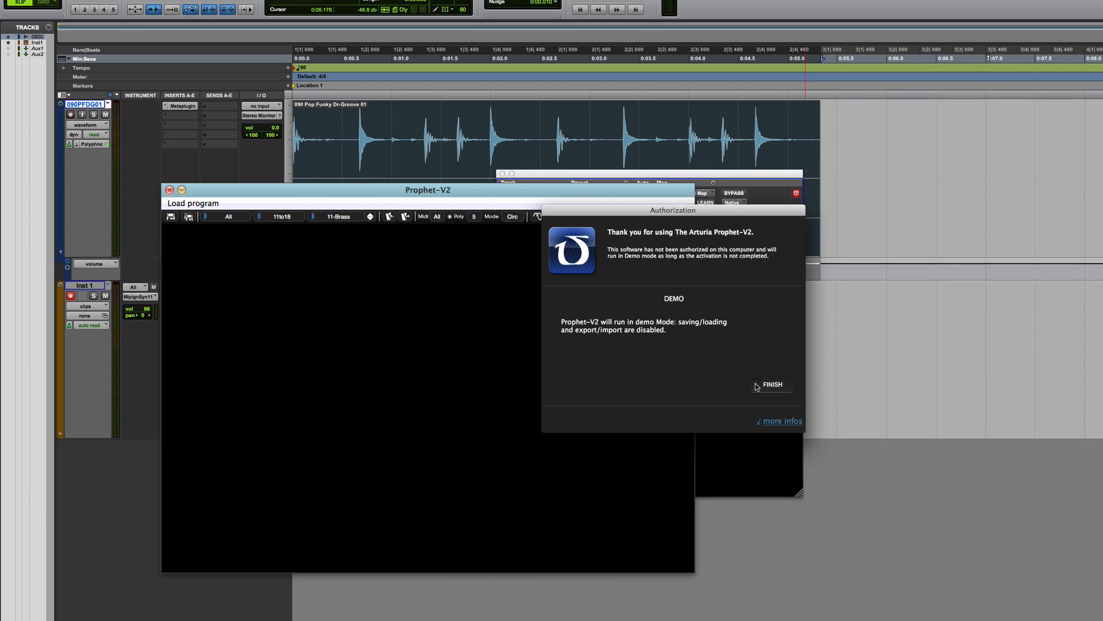
click(771, 385)
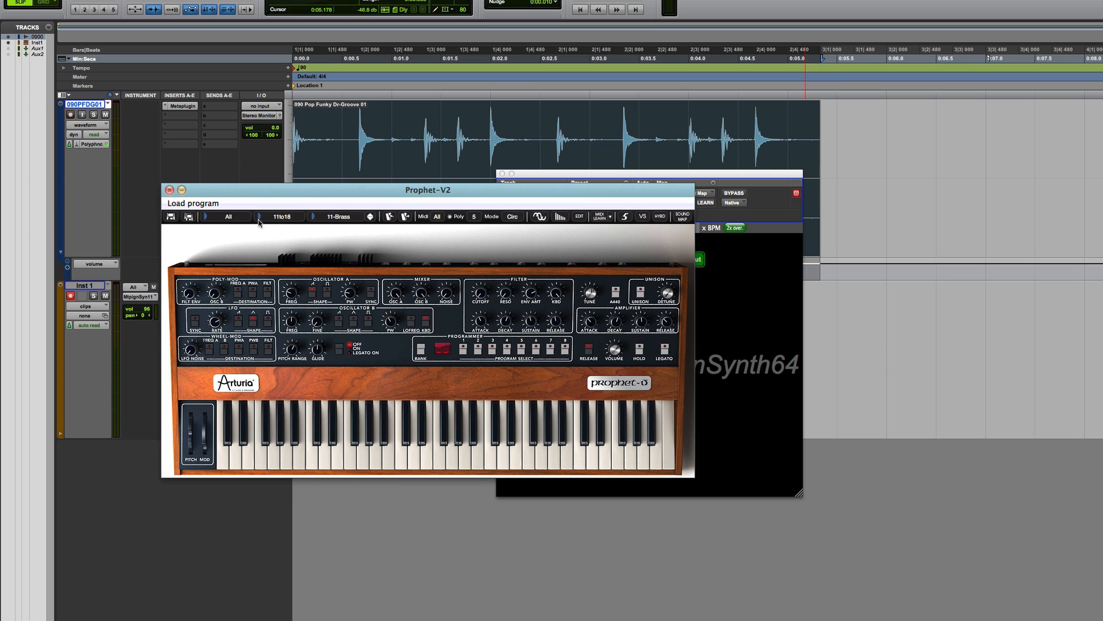
click(280, 216)
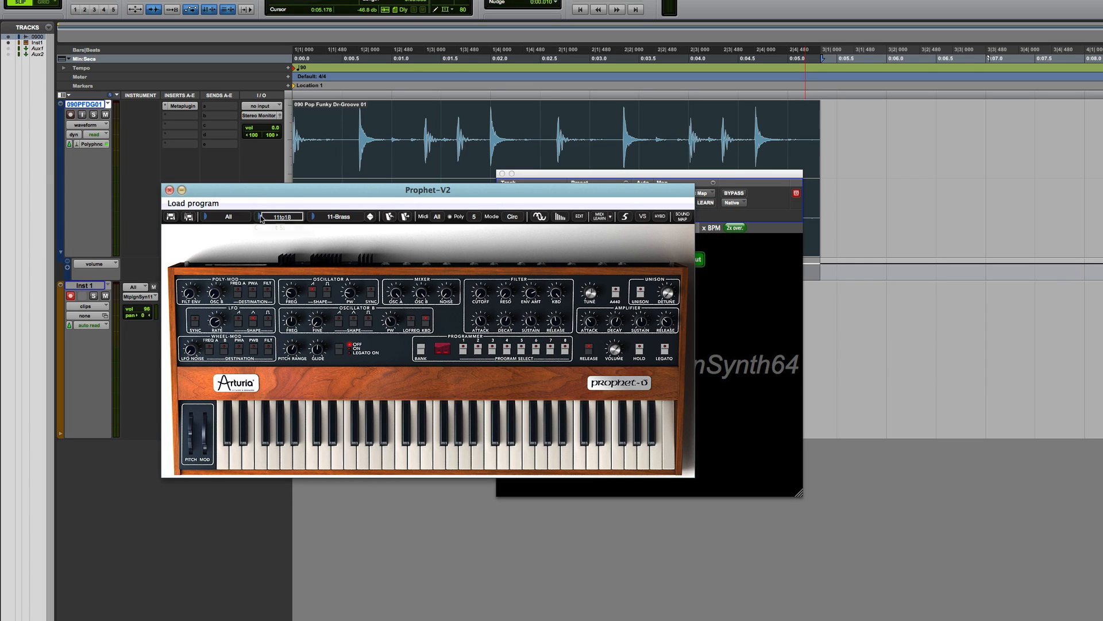
click(280, 216)
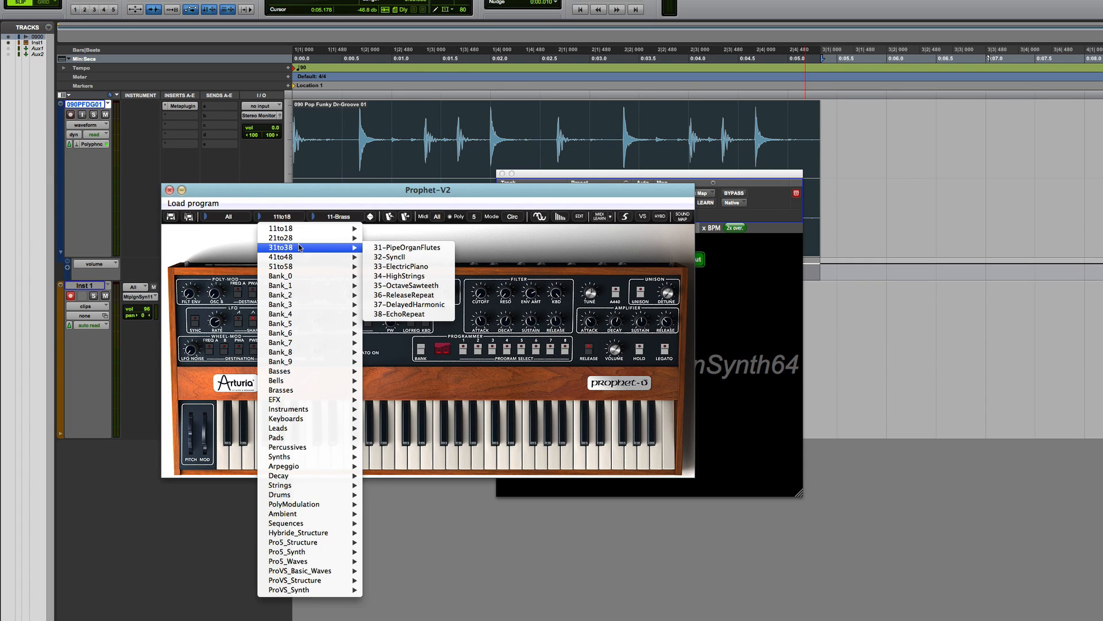
mouse_move(398, 276)
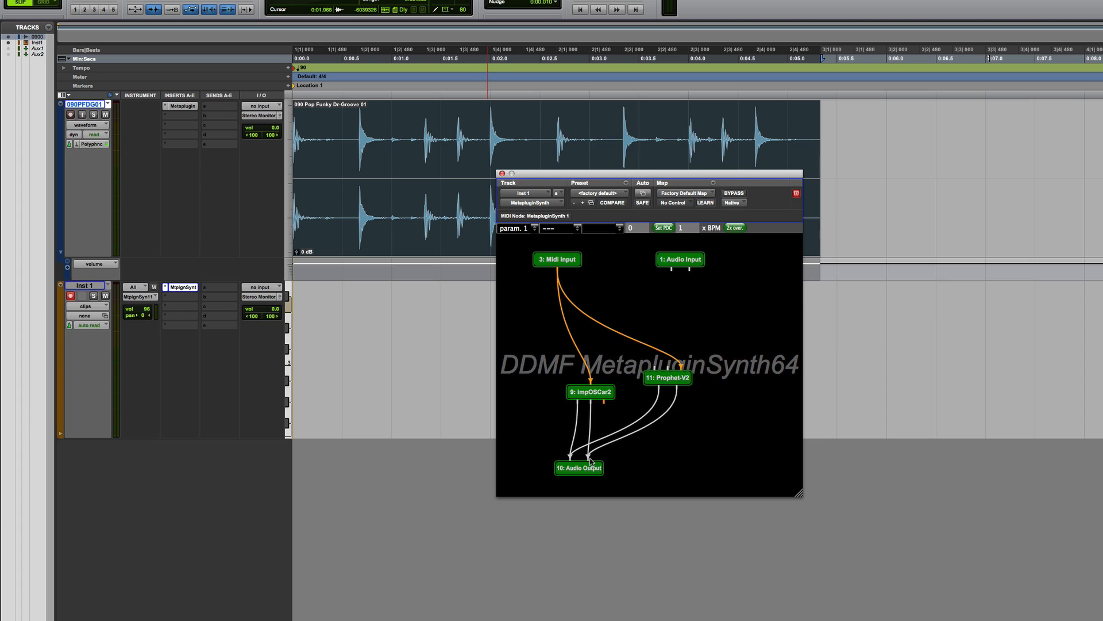
mouse_move(606, 452)
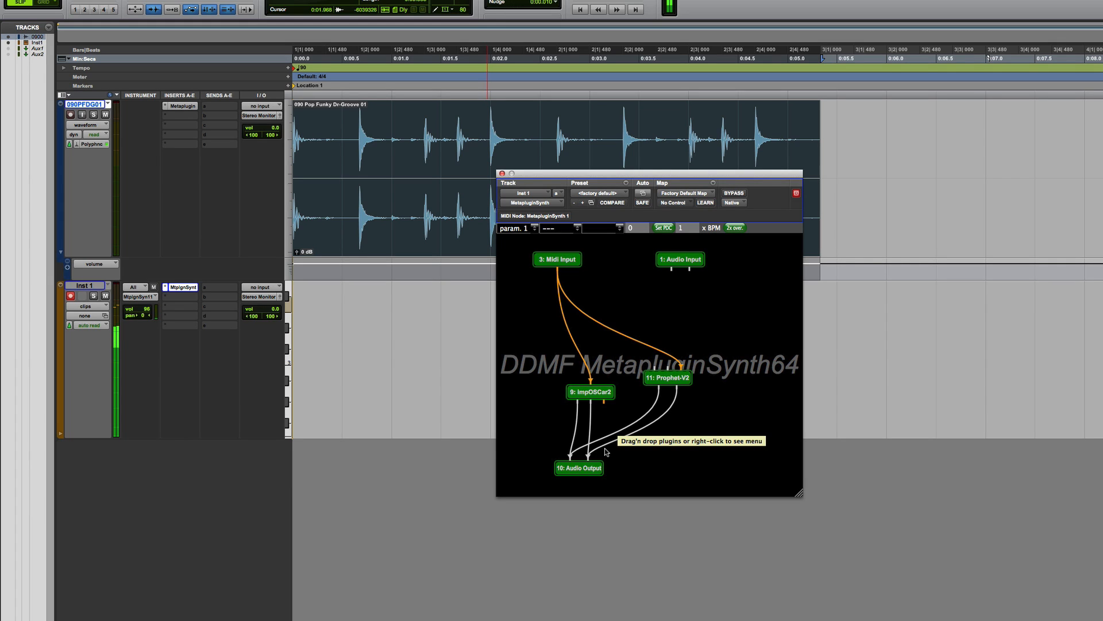
mouse_move(645, 306)
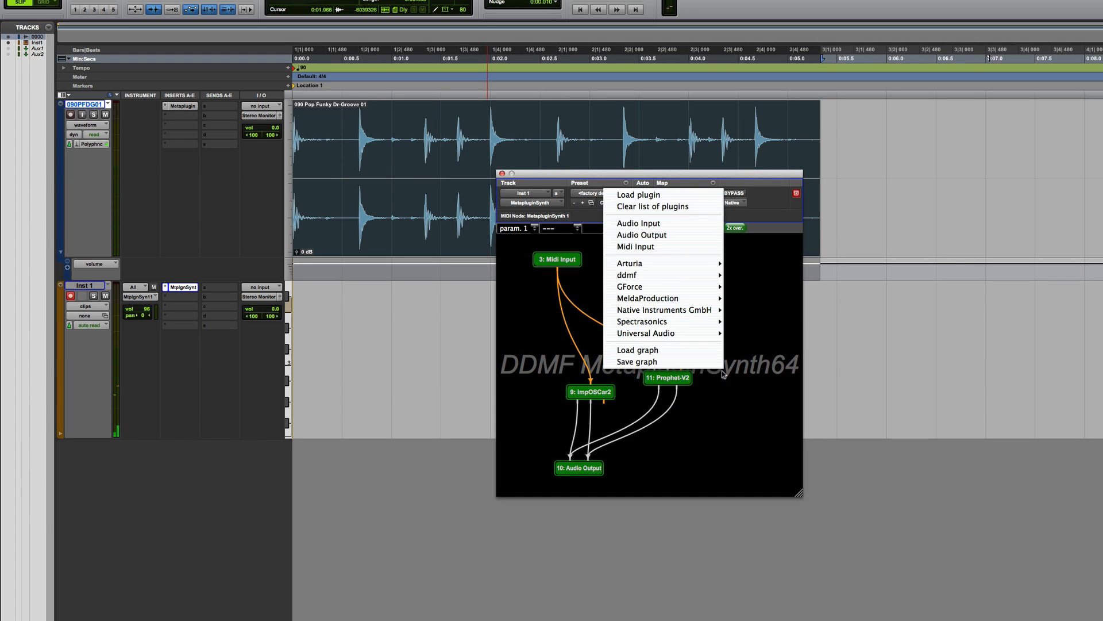
- Add a Soundtoys EchoBoy node between Prophet-V2 and the Audio Output
click(637, 223)
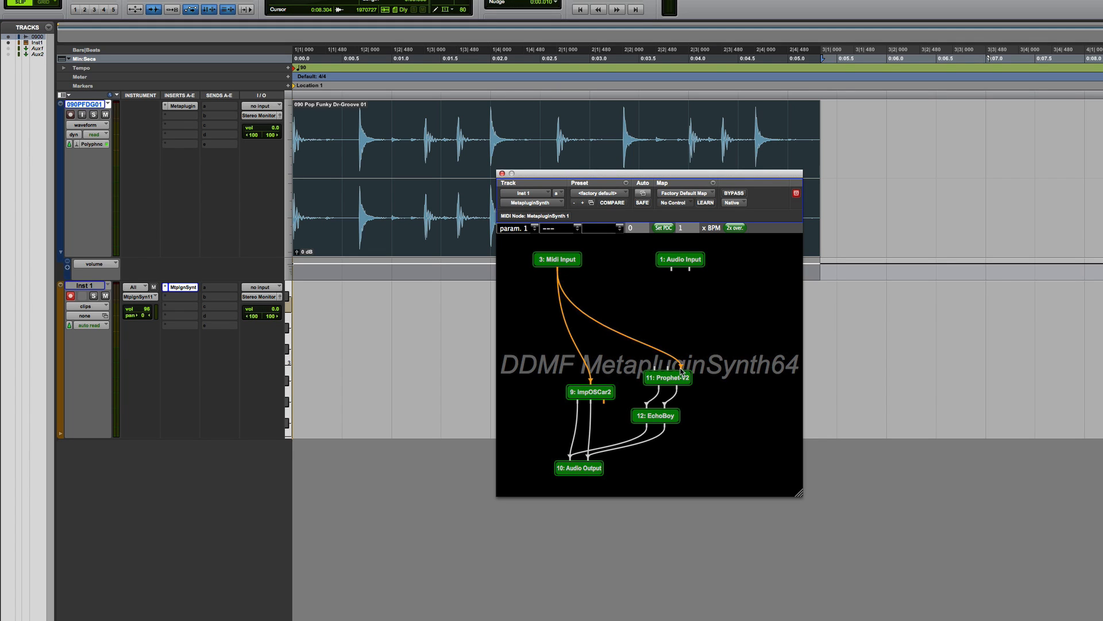
mouse_move(677, 370)
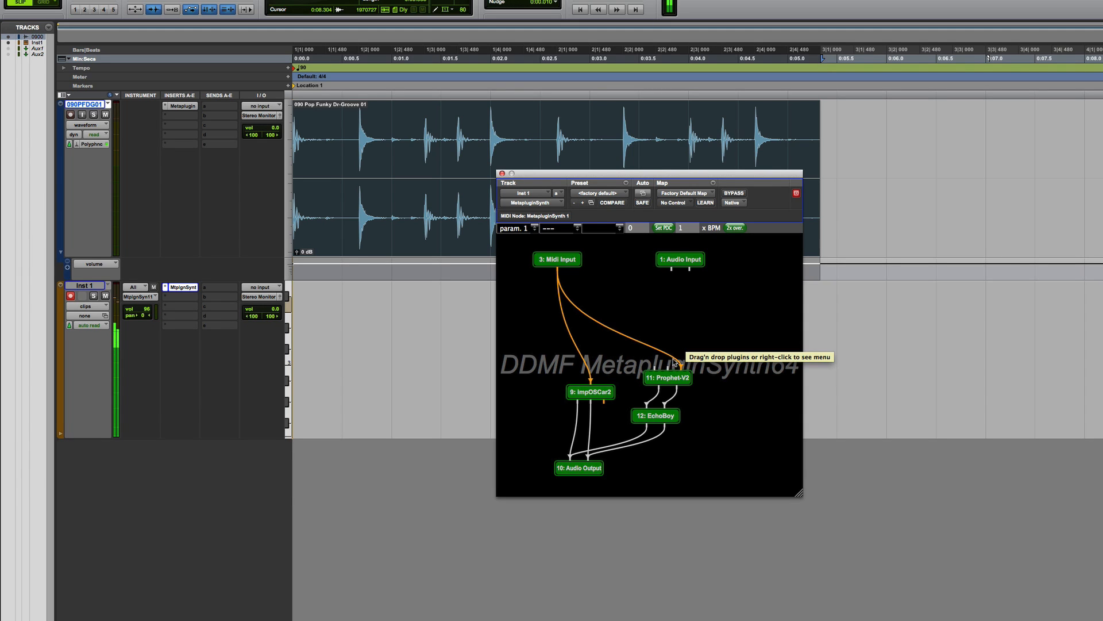
- Step through EchoBoy presets in its editor until Hornet Echo is loaded
double_click(654, 415)
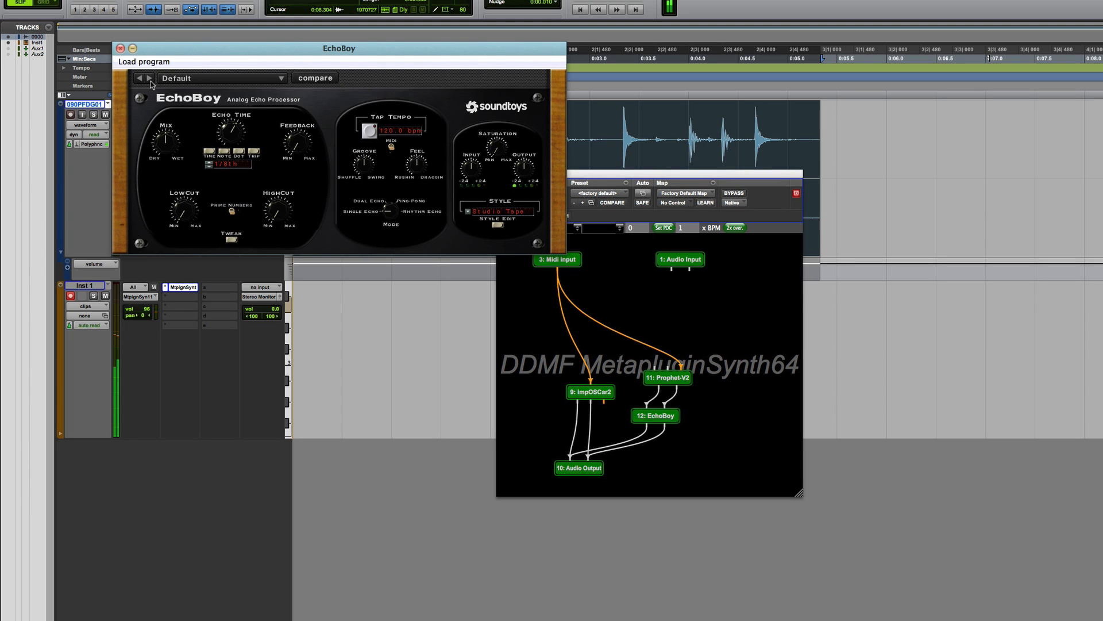
click(148, 78)
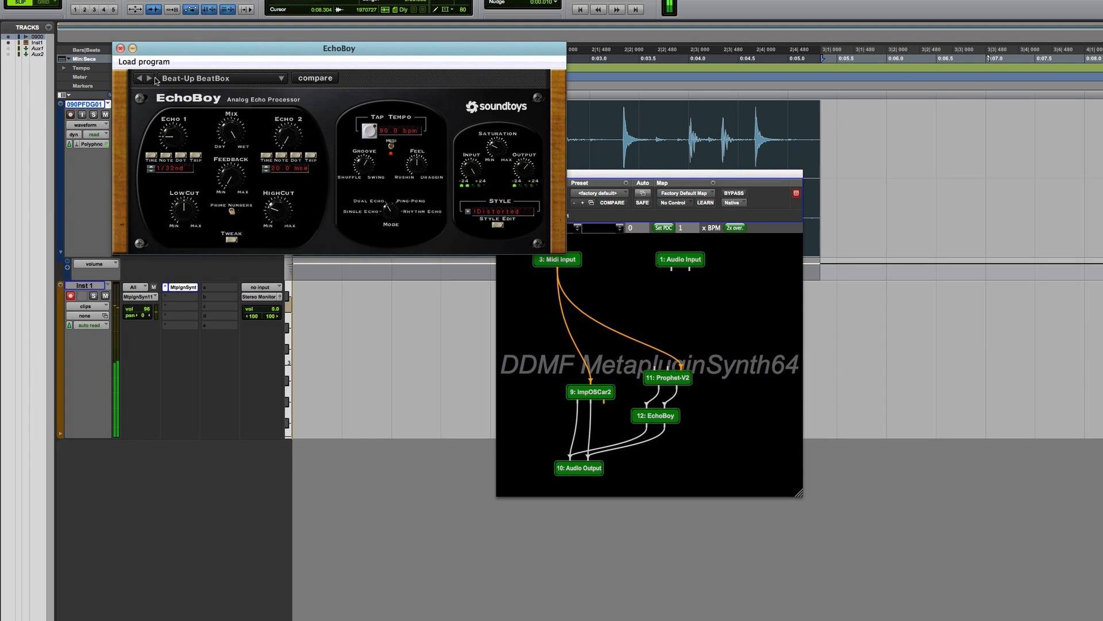
click(147, 79)
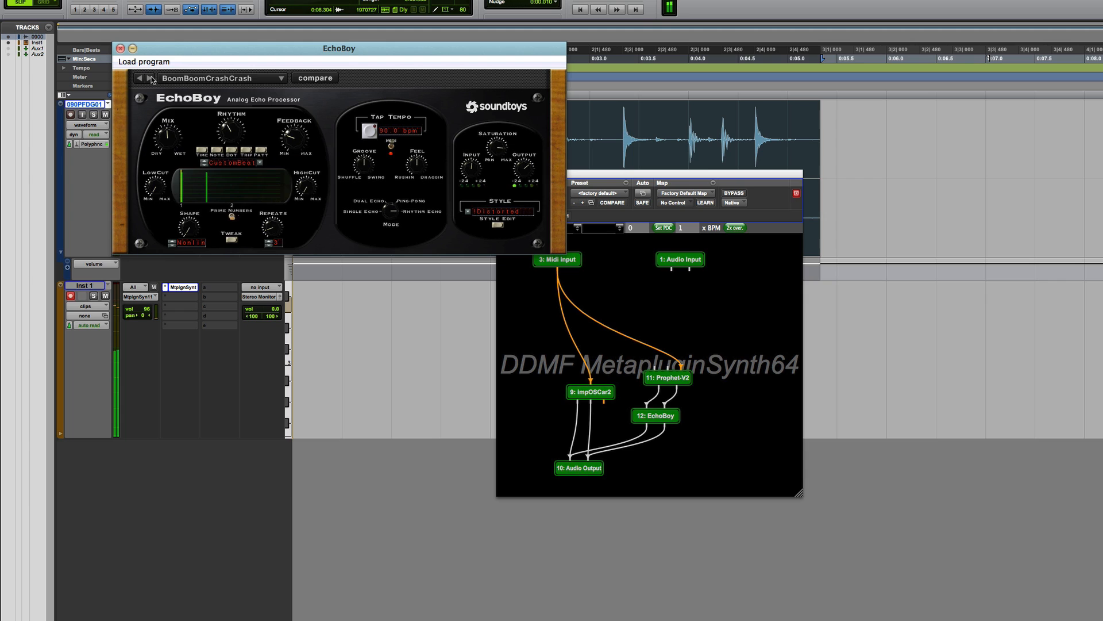
click(139, 78)
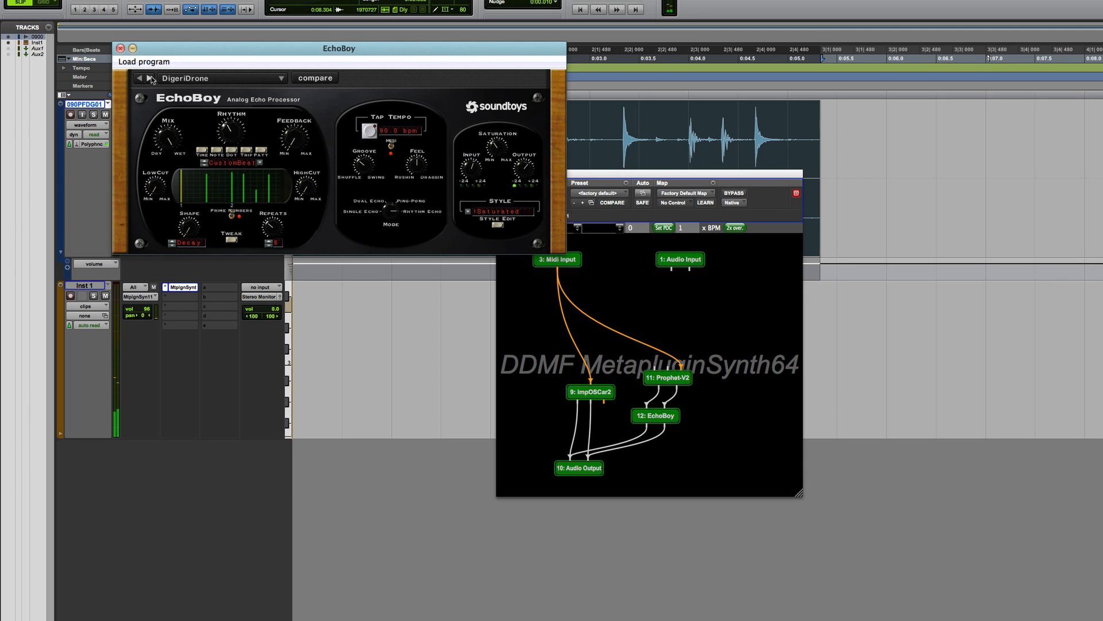
click(139, 78)
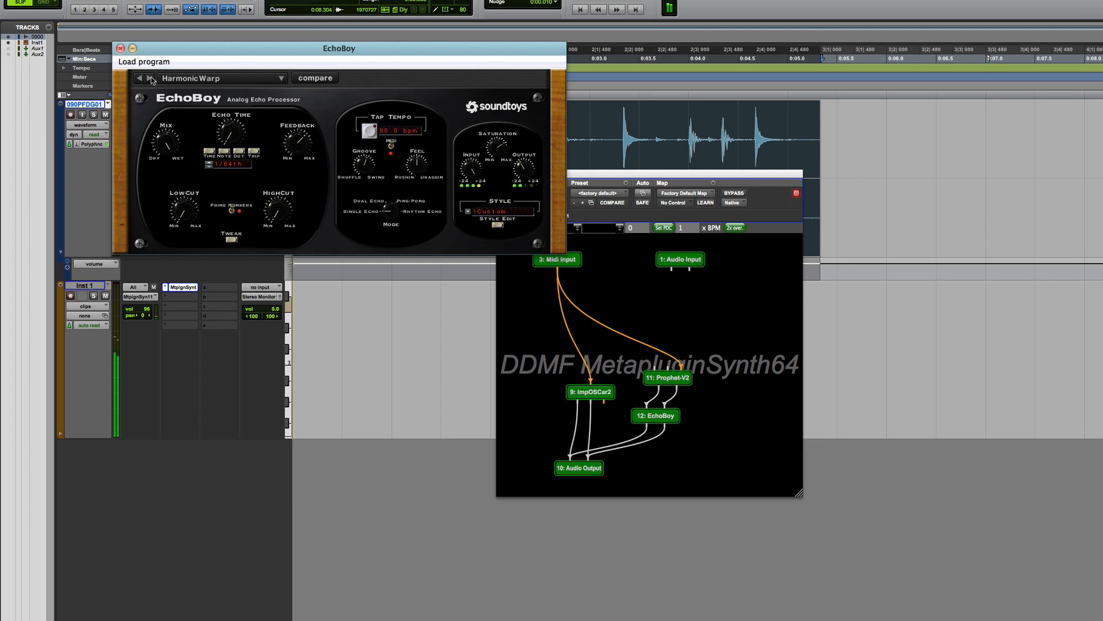
click(139, 77)
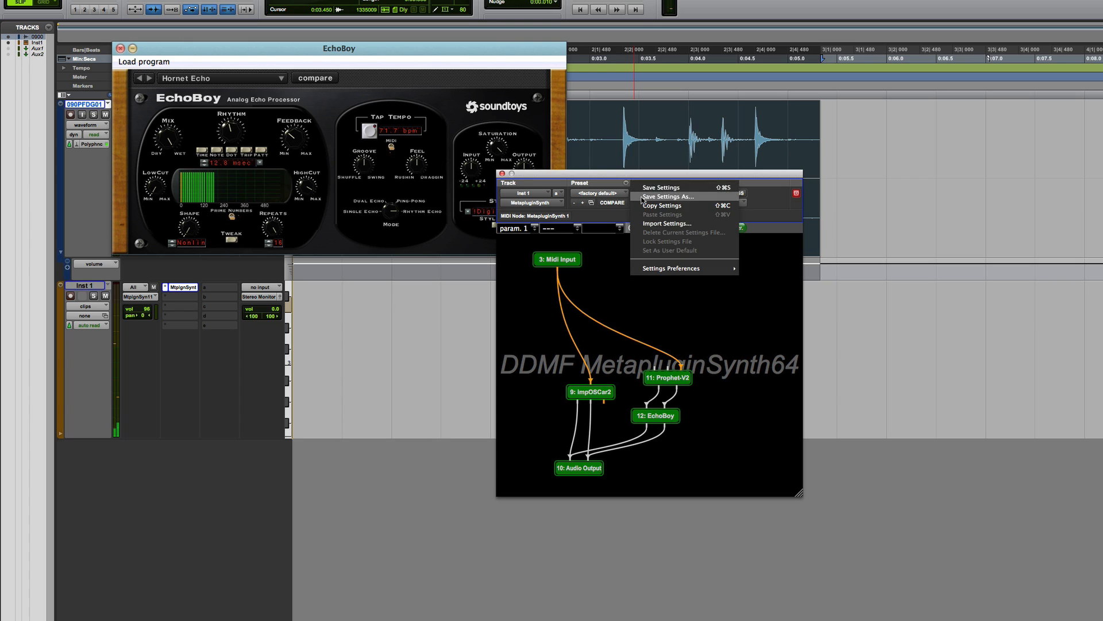
- Save the MetapluginSynth settings as the preset 'Big Echo Pad'
click(669, 196)
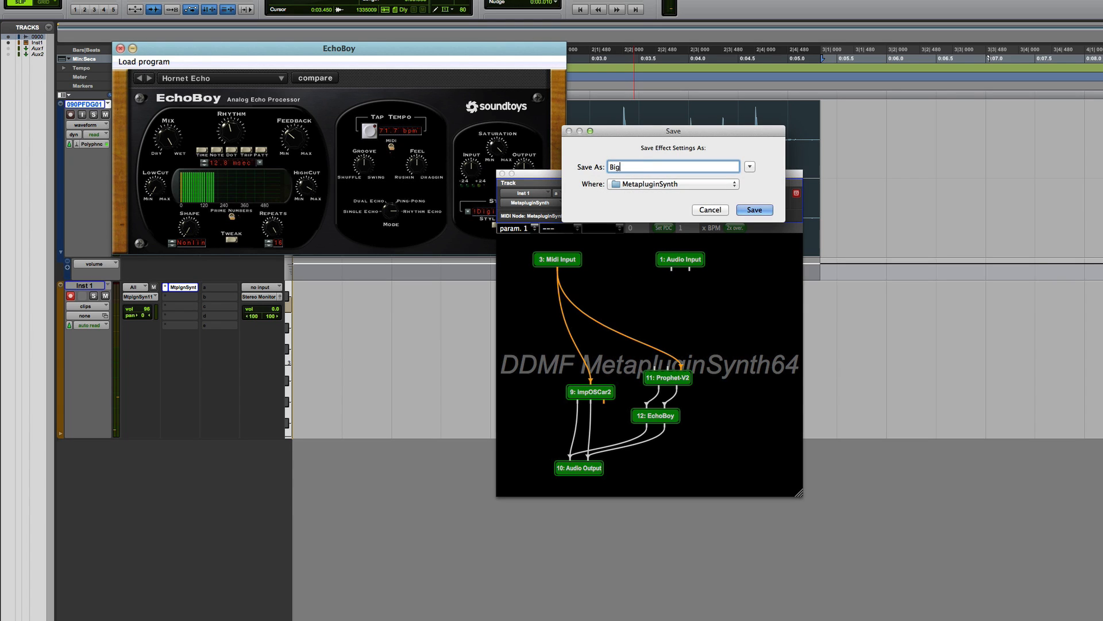
text(Echo Pad)
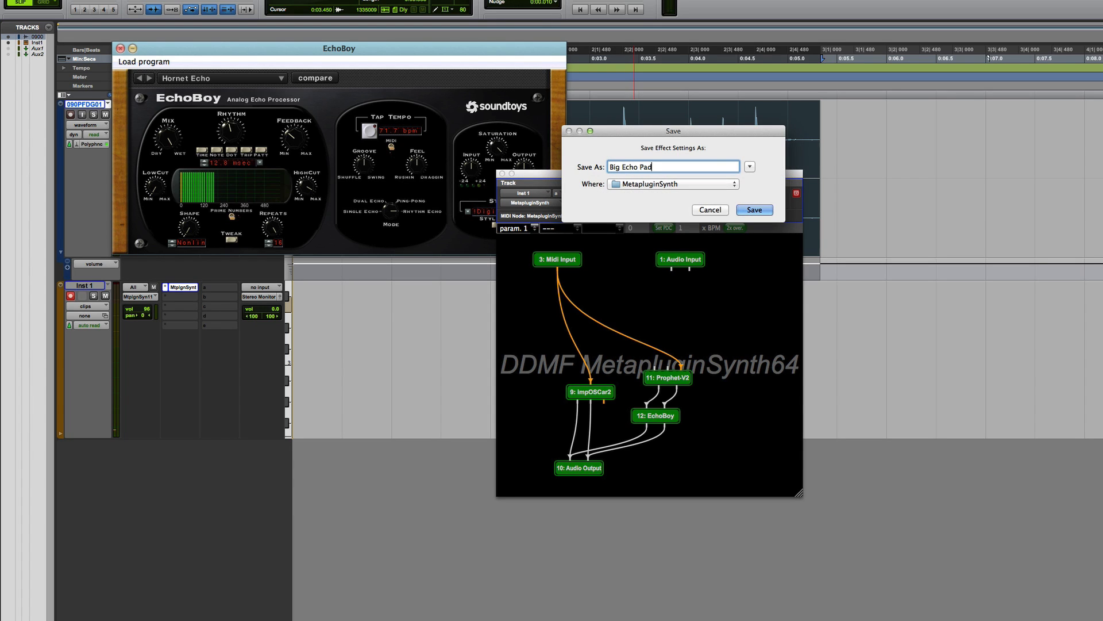
click(754, 210)
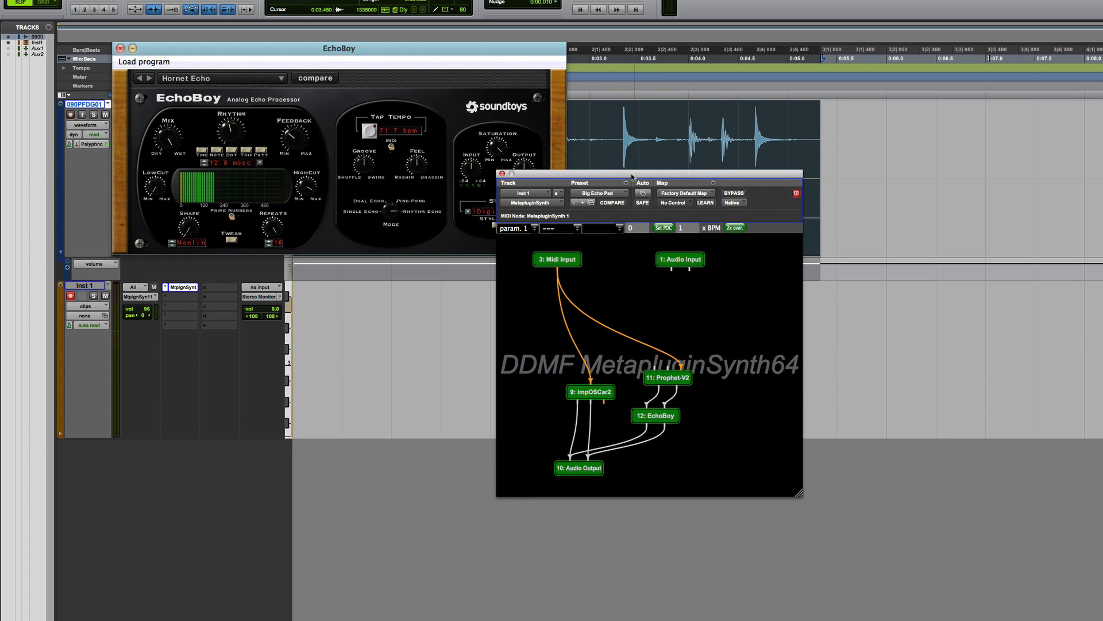
- Reset the plugin to factory default and remove it from the instrument track
click(599, 194)
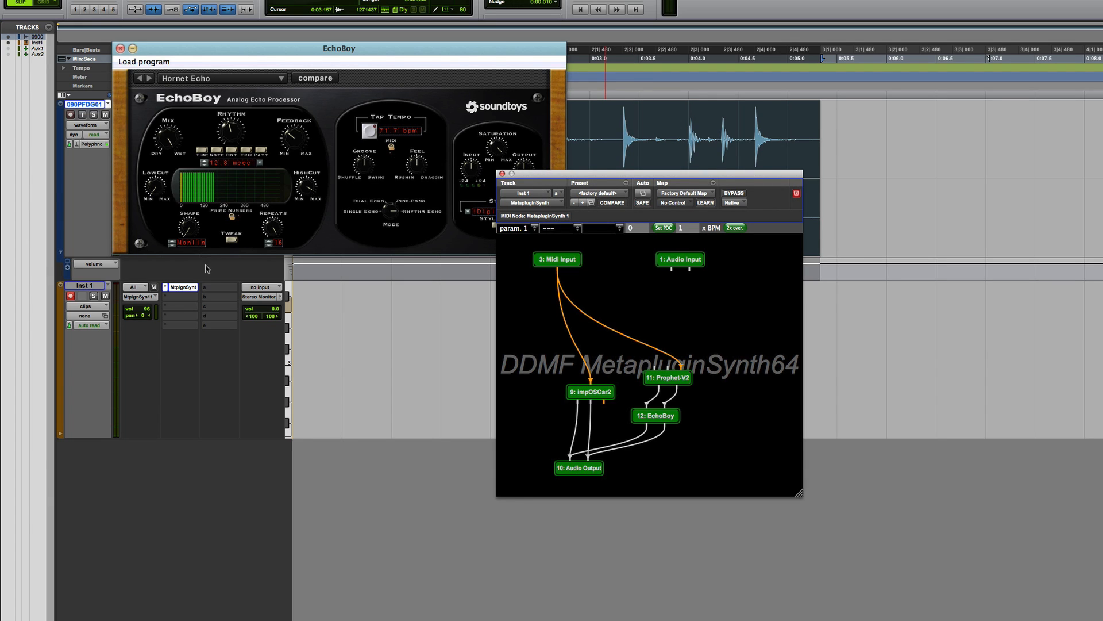
click(222, 286)
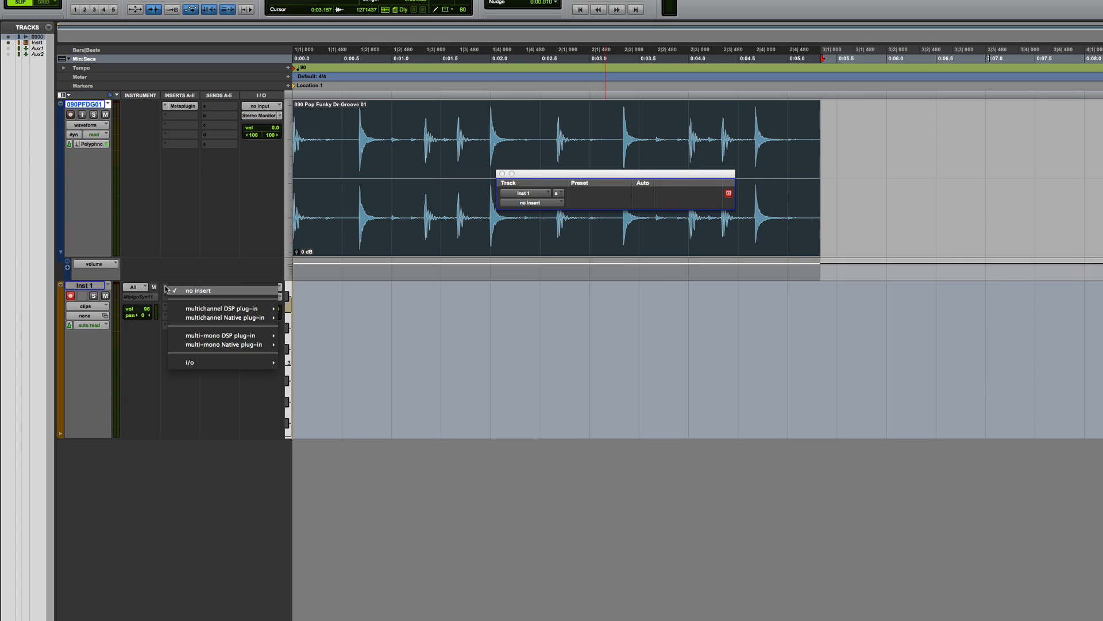
- Insert a fresh Ddmf MetapluginSynth on Inst 1 and recall the Big Echo Pad preset
click(222, 317)
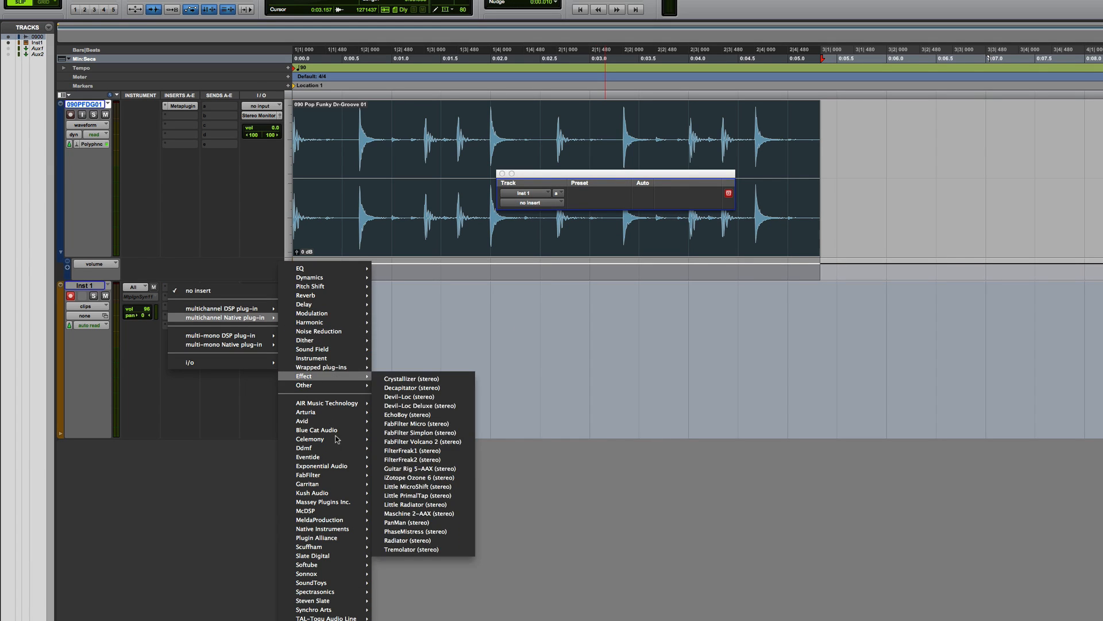
mouse_move(303, 448)
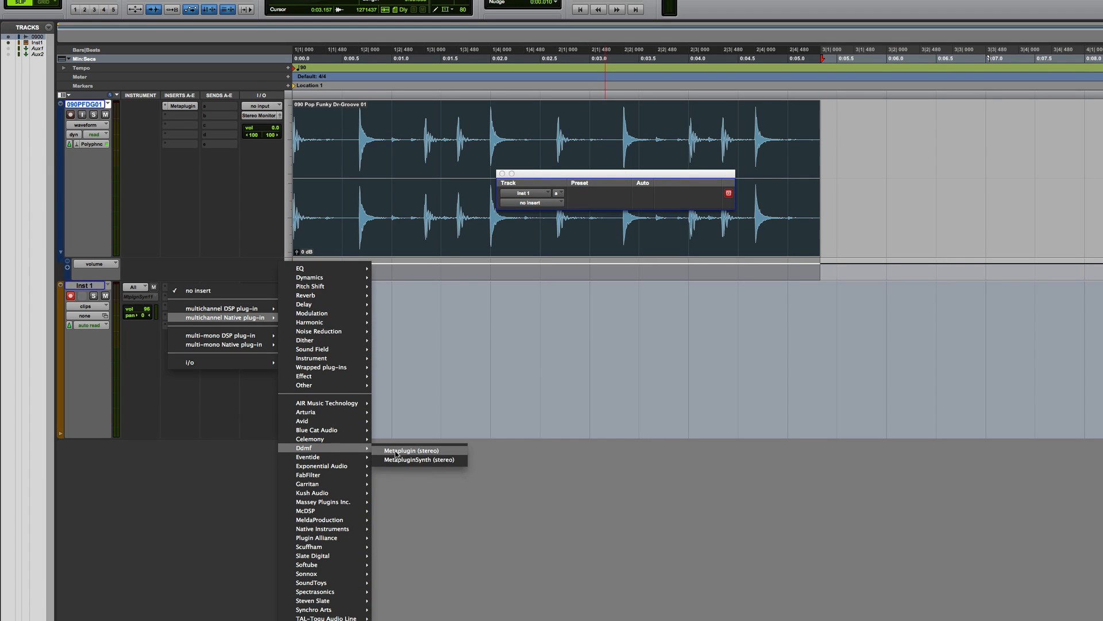
click(420, 460)
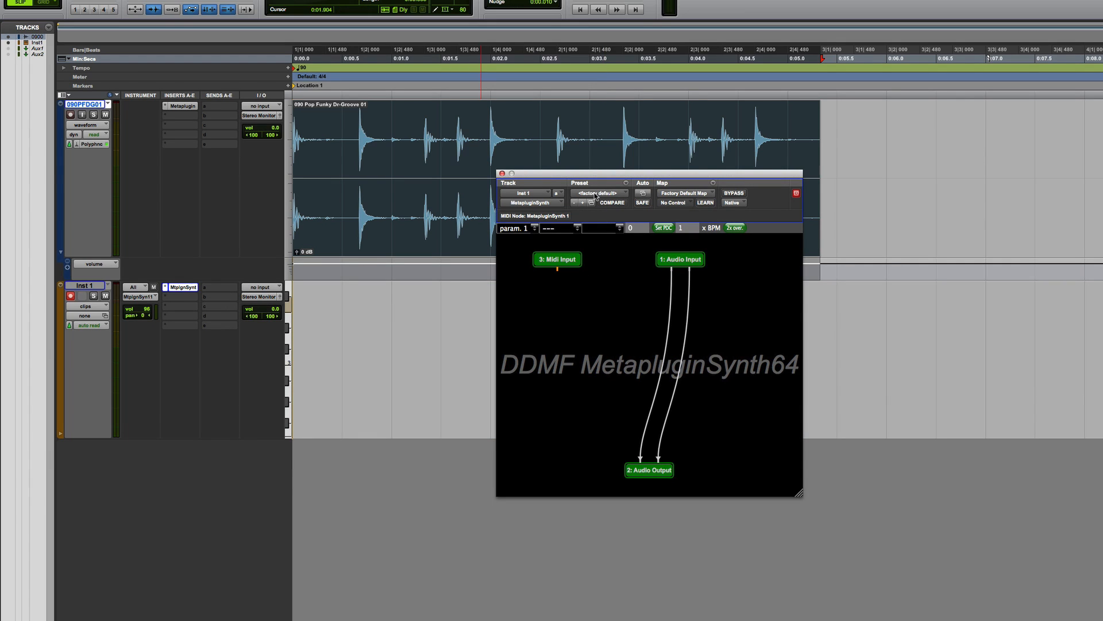
click(599, 193)
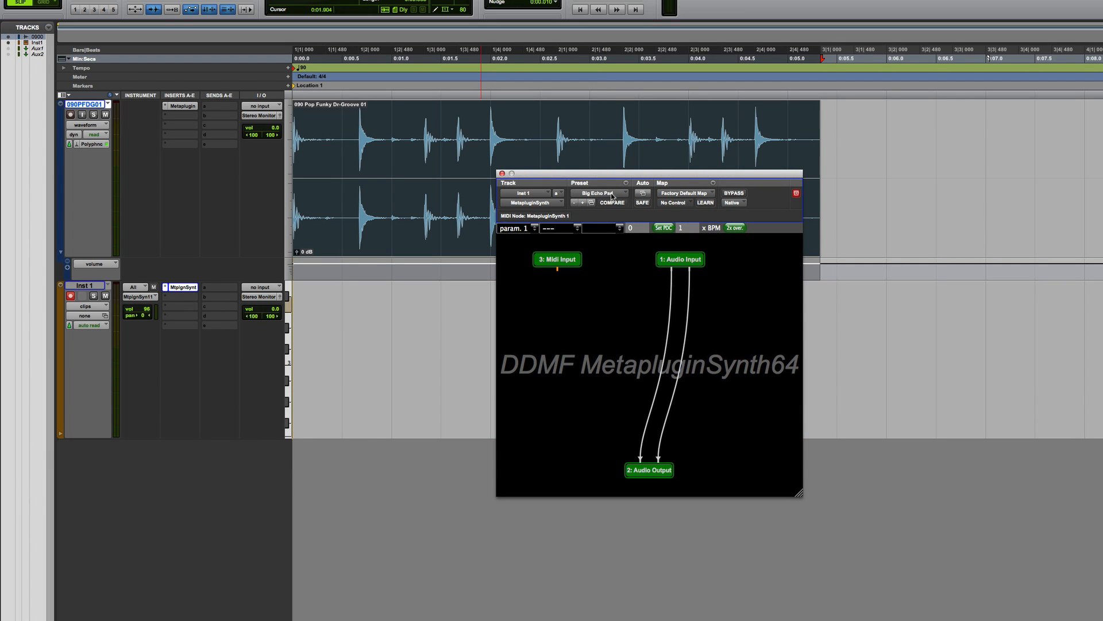